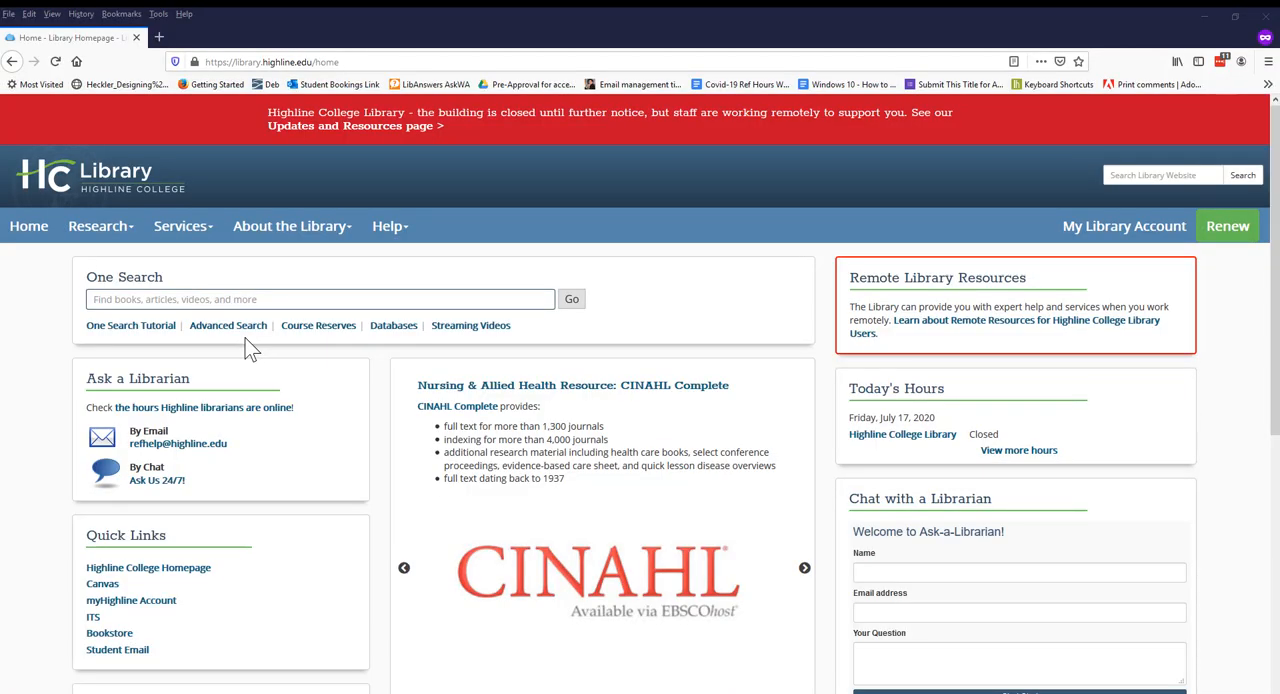
# - Go to OneSearch and switch to the Advanced Search form
pyautogui.click(804, 568)
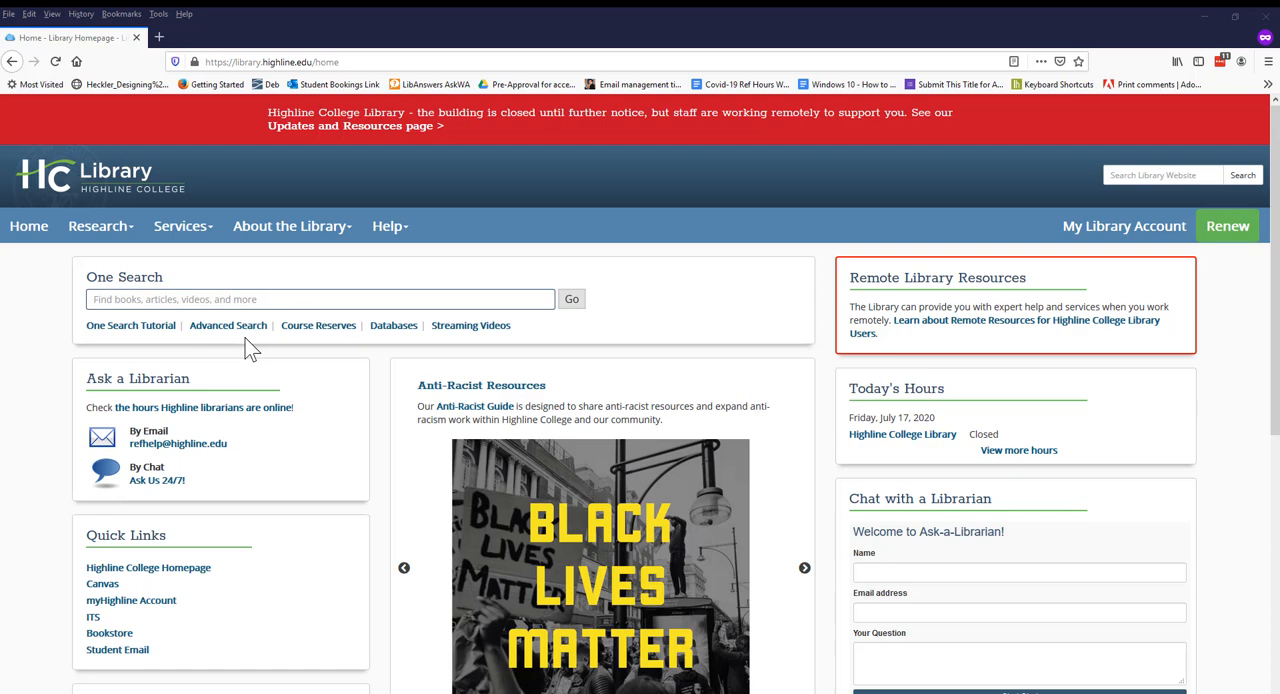
pyautogui.click(804, 568)
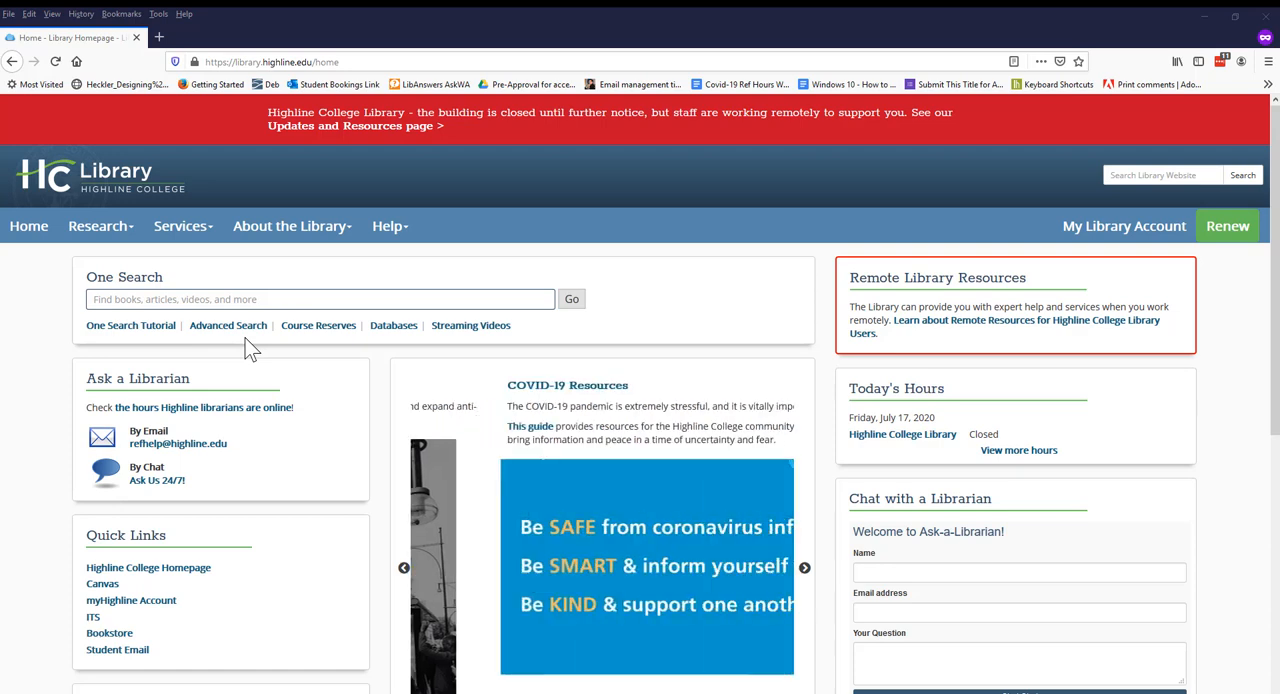
pyautogui.click(806, 568)
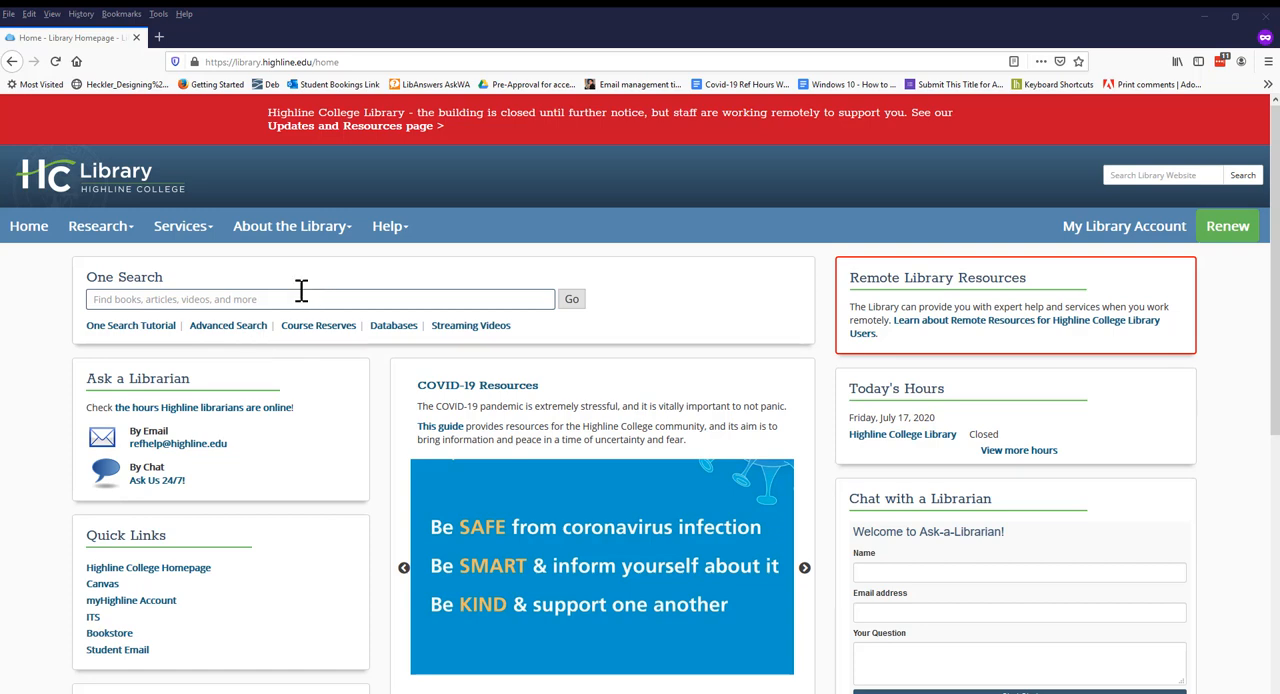
pyautogui.moveTo(228, 324)
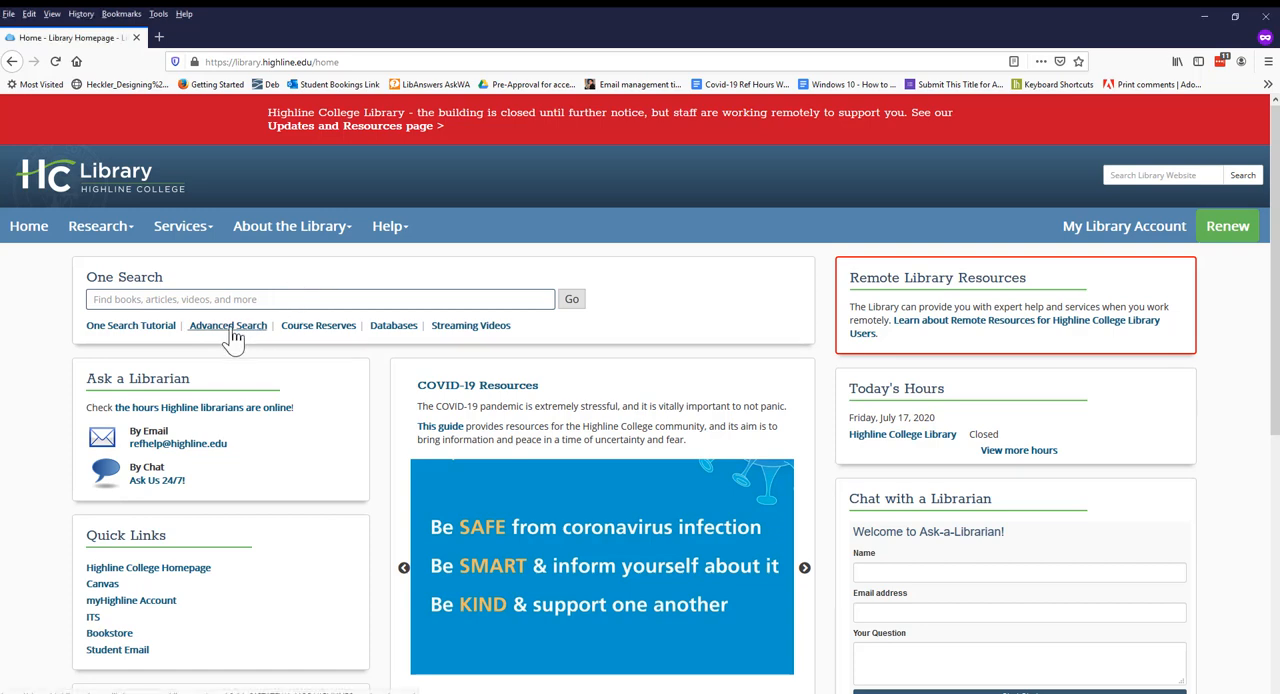
pyautogui.click(228, 324)
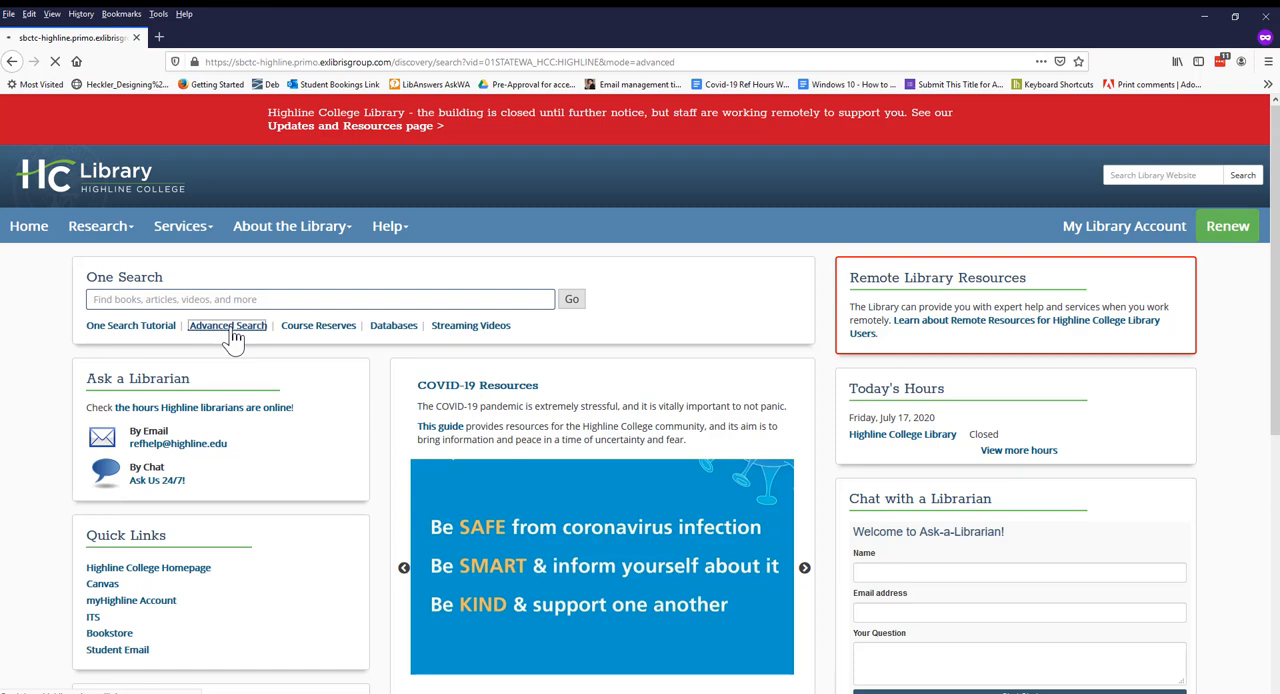
pyautogui.click(228, 324)
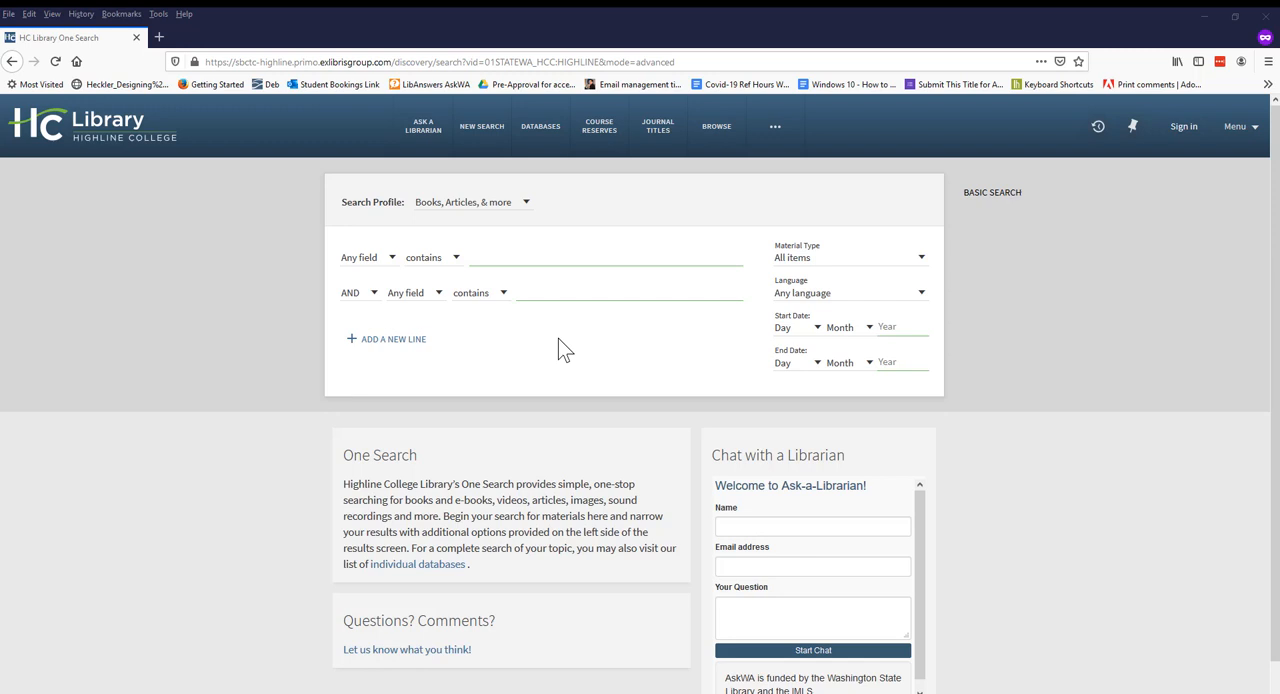
pyautogui.moveTo(548, 296)
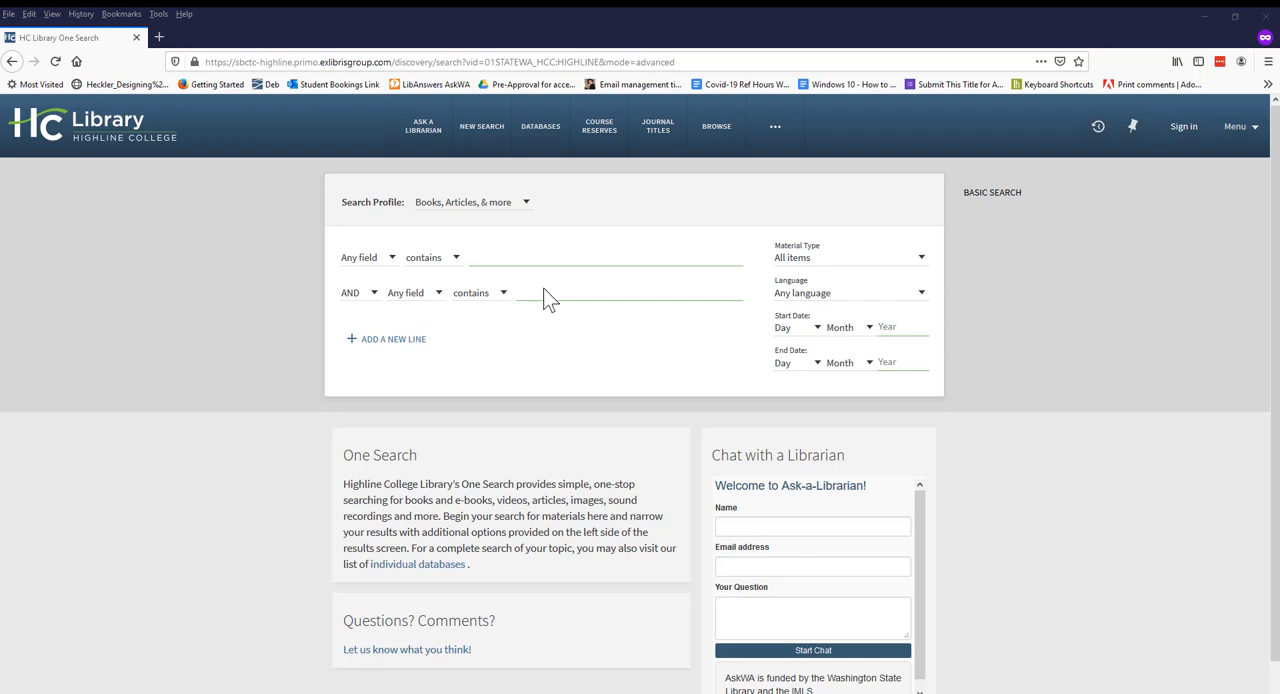
# - Enter "Knapp's Model of relationship development" in quotes as the first search phrase
pyautogui.click(600, 256)
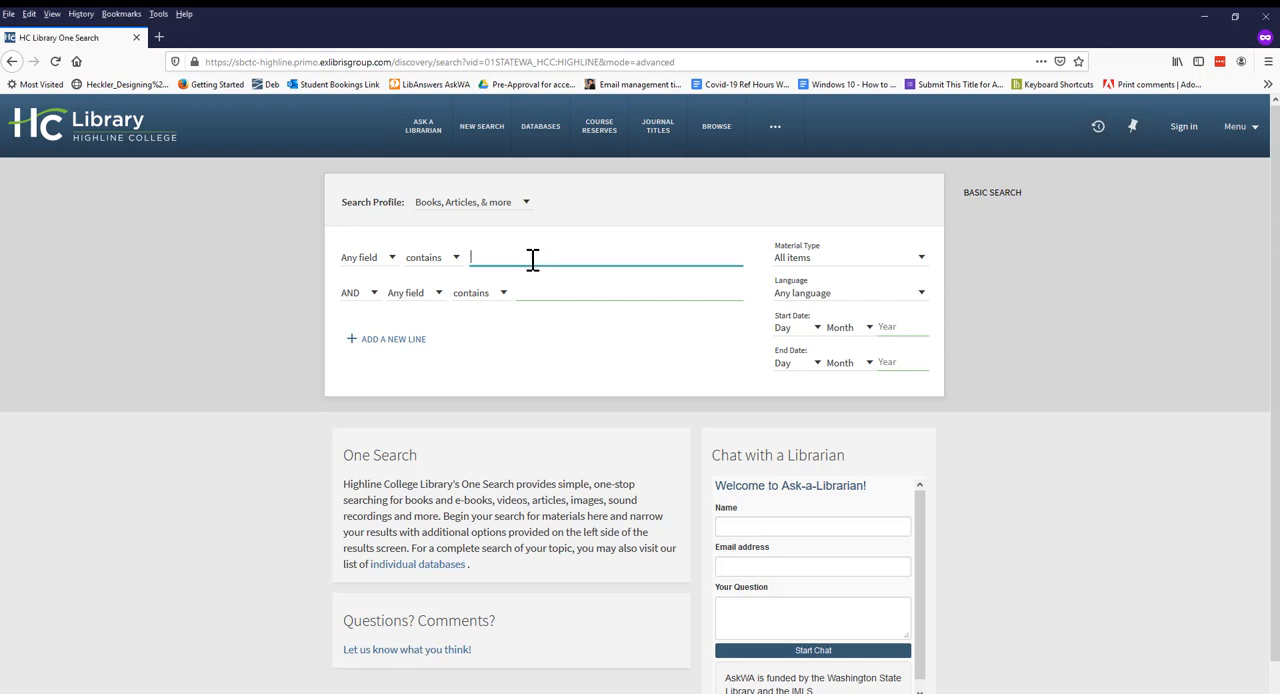
pyautogui.write('"Knapp\'s Model of relationship development"')
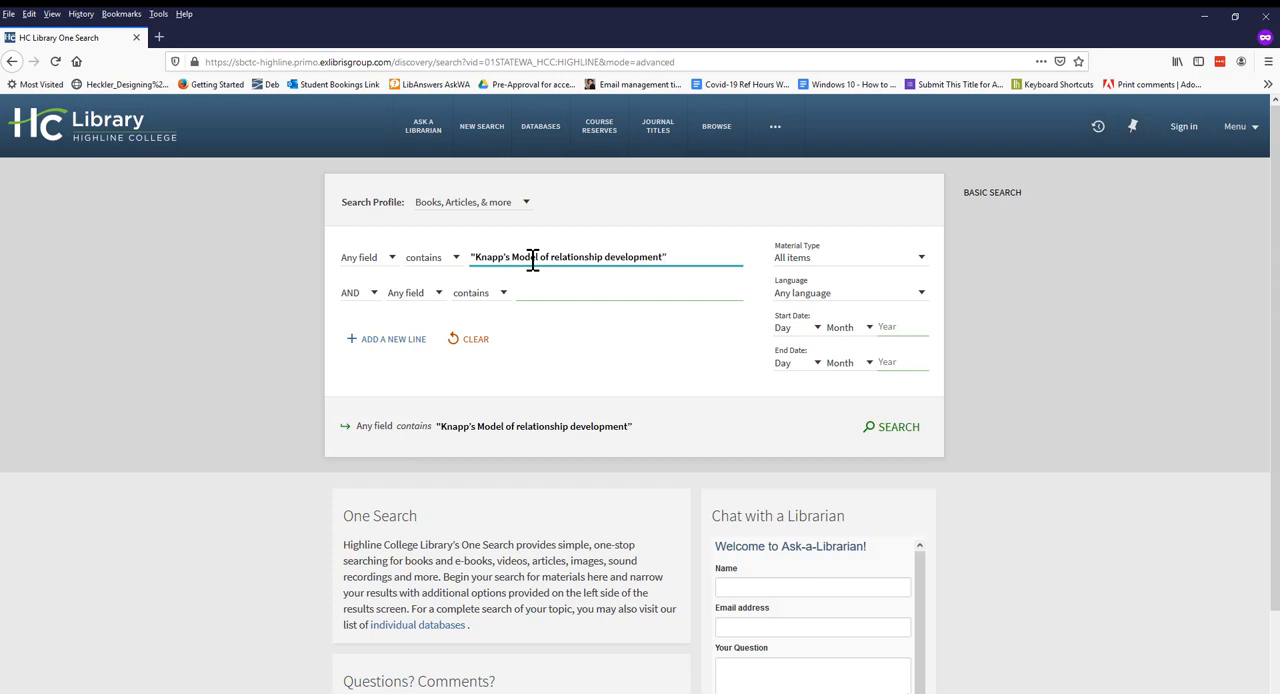
# - Run the quoted-phrase search, see no records found, and remove the quotation marks
pyautogui.click(892, 428)
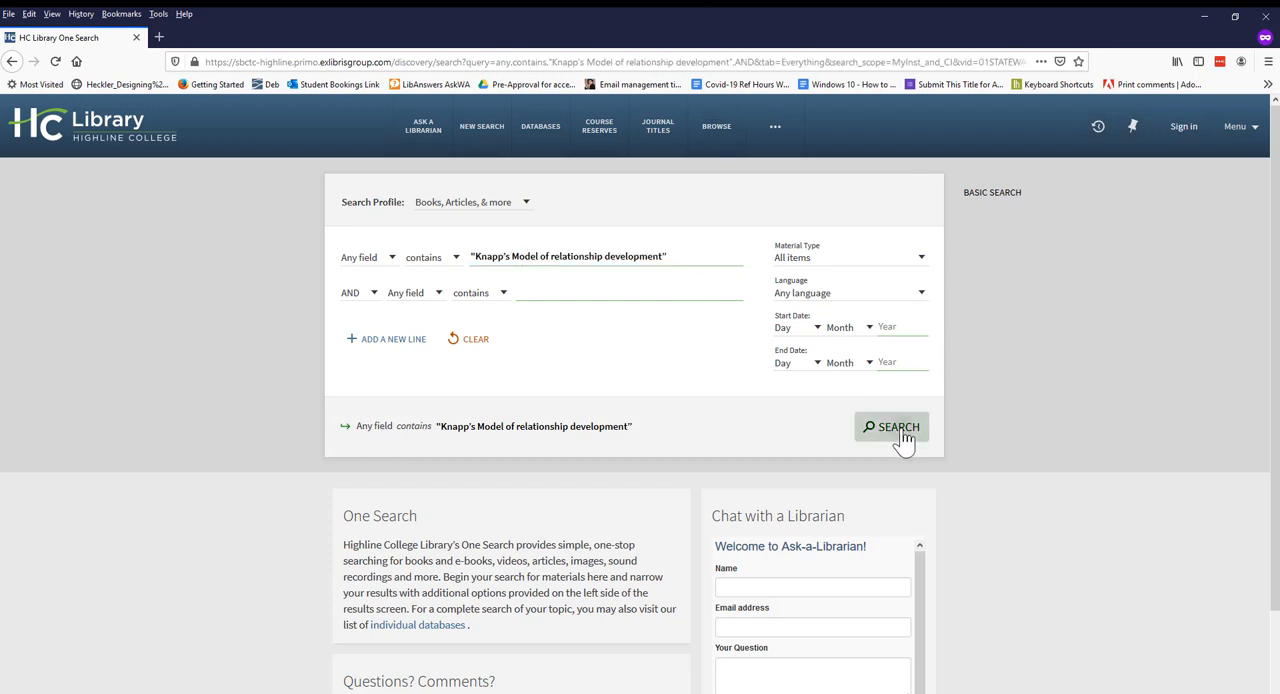
pyautogui.click(892, 428)
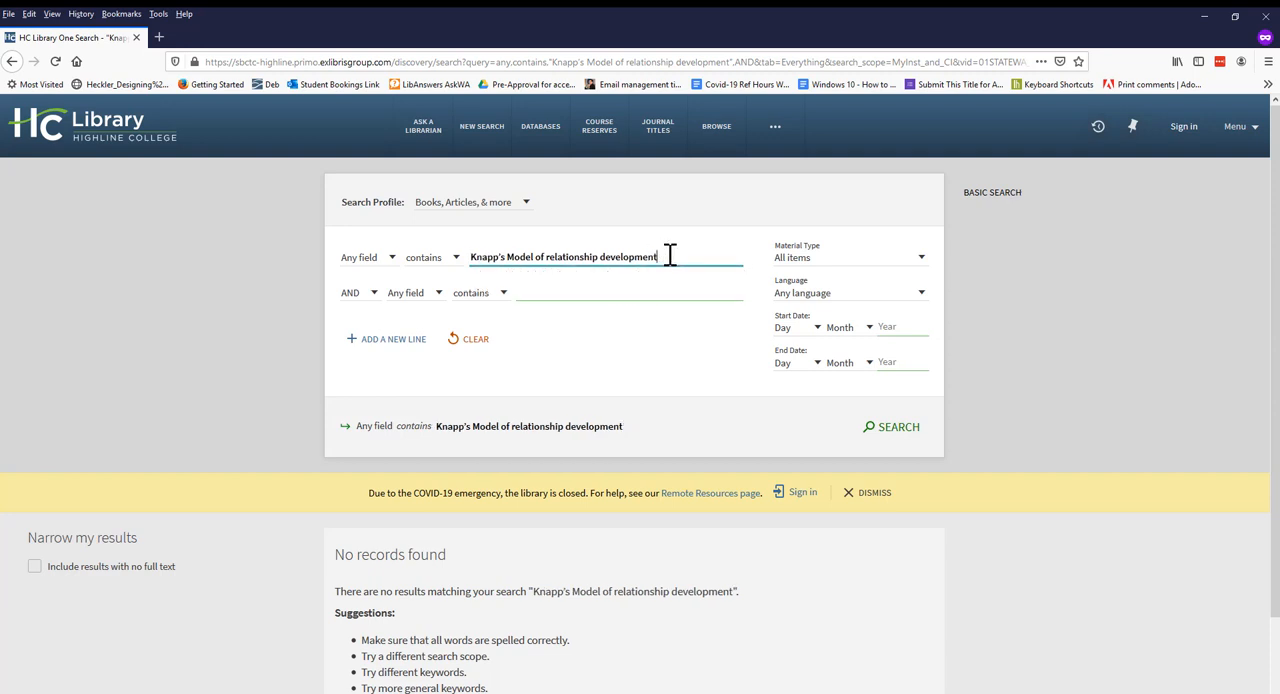
# - Run the unquoted Knapp's model search and review the roughly 22,073 results
pyautogui.click(890, 426)
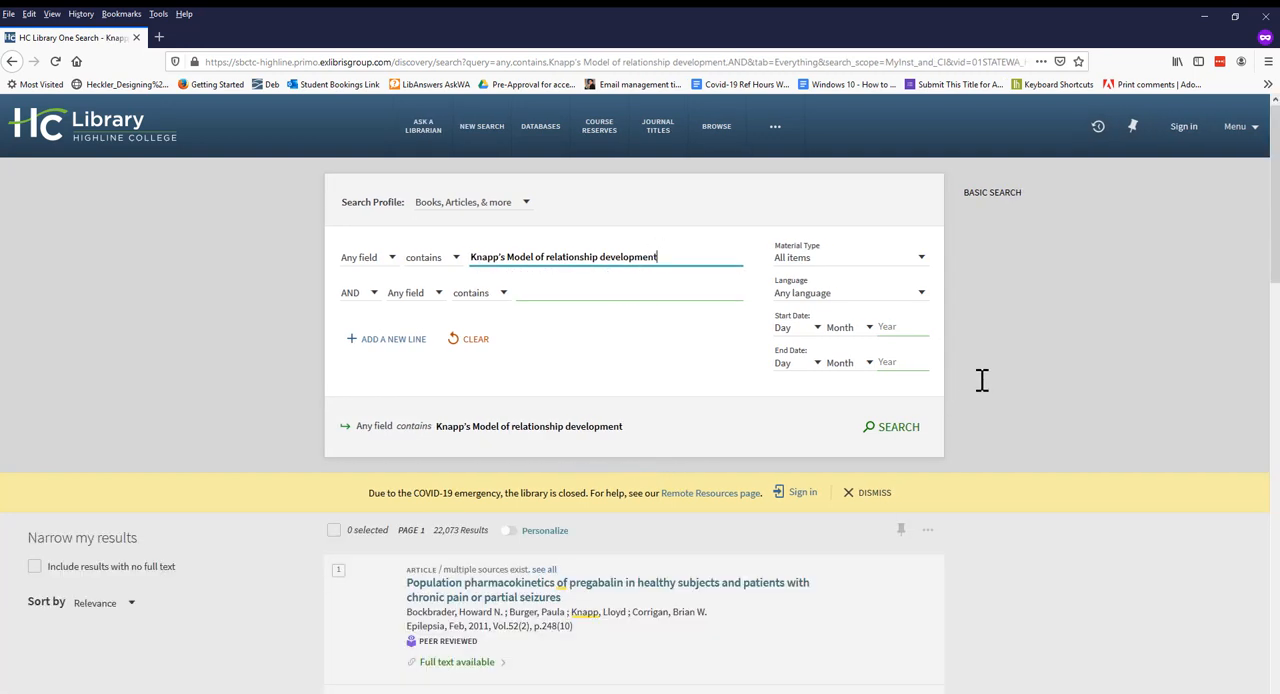
pyautogui.scroll(-3)
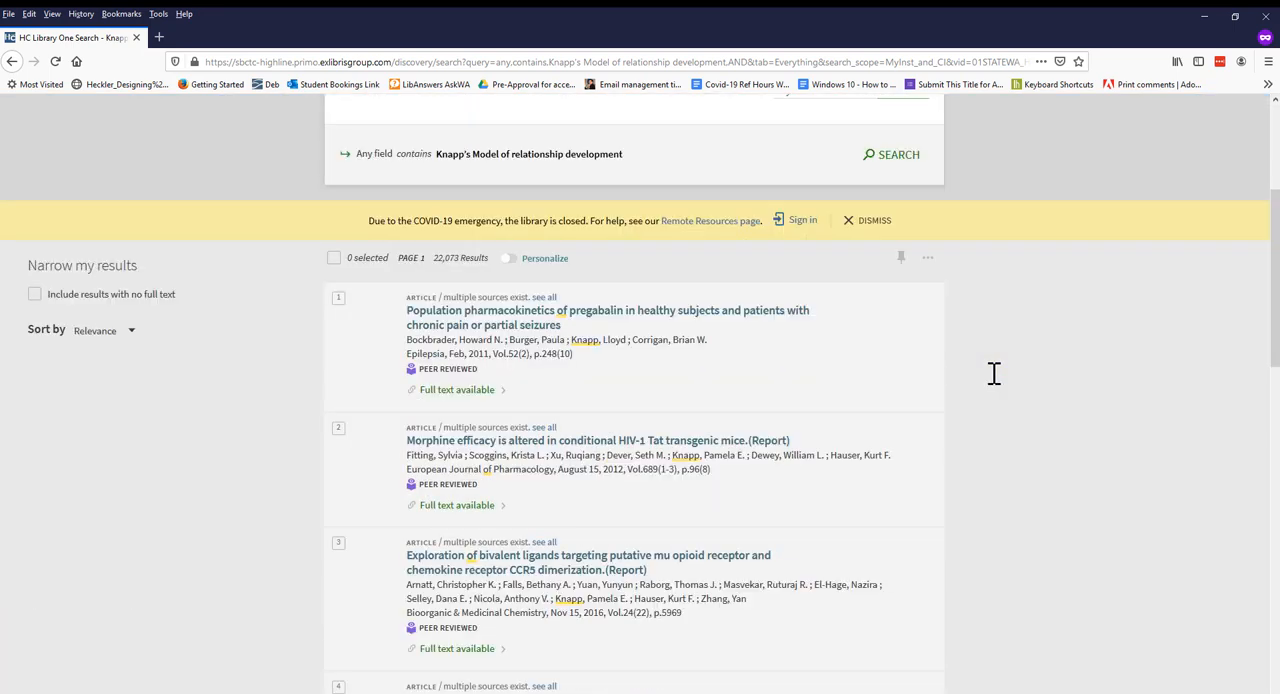
pyautogui.scroll(-3)
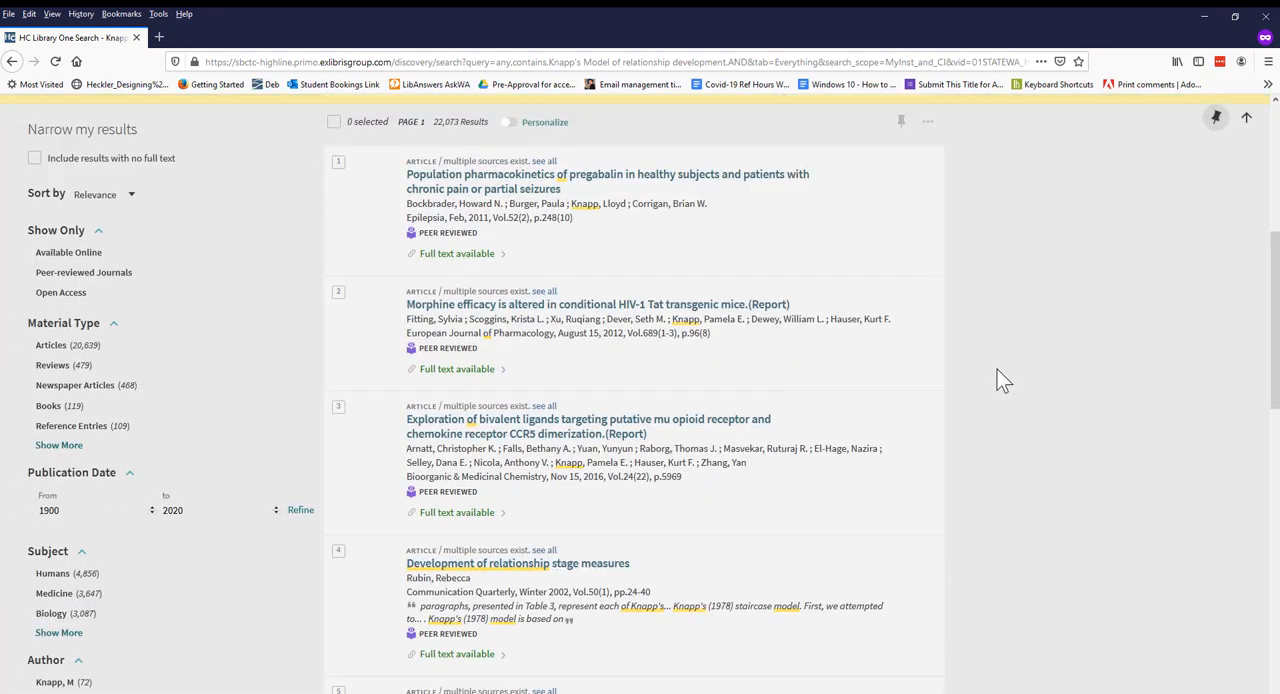
pyautogui.scroll(-3)
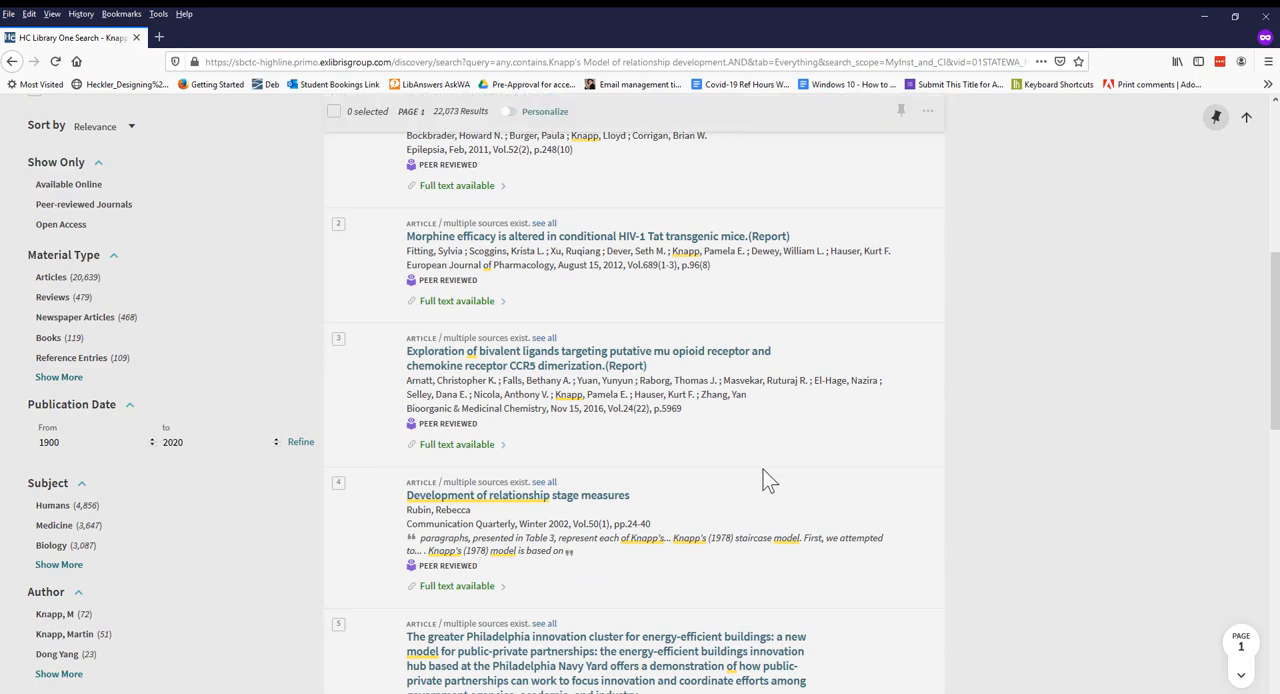
pyautogui.moveTo(690, 498)
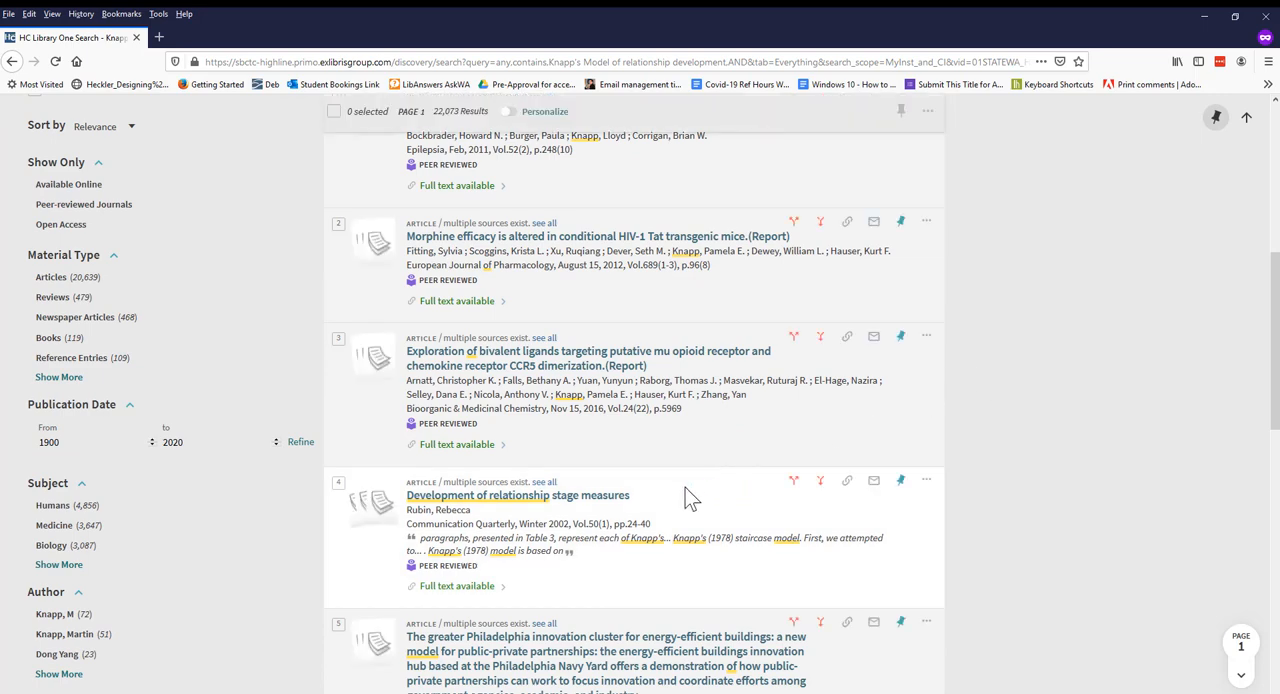
pyautogui.scroll(3)
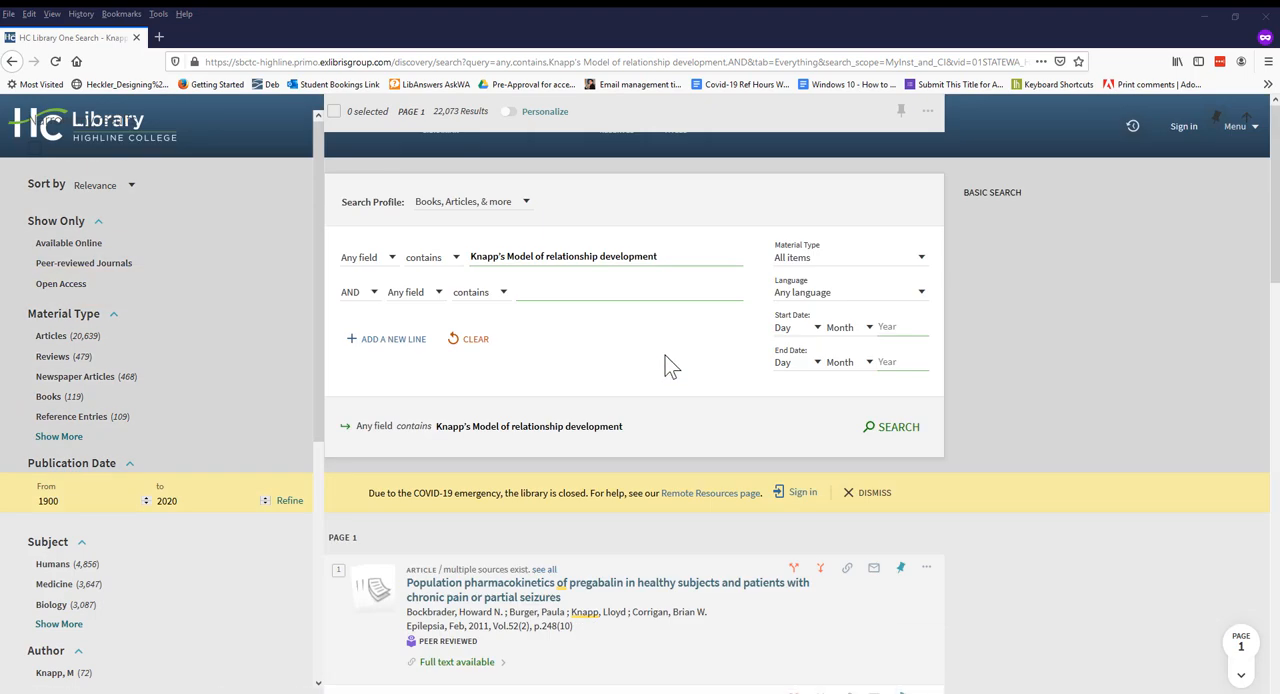
# - Search "relationship development" AND stages, narrowing to about 5,021 results
pyautogui.click(564, 256)
pyautogui.write('"')
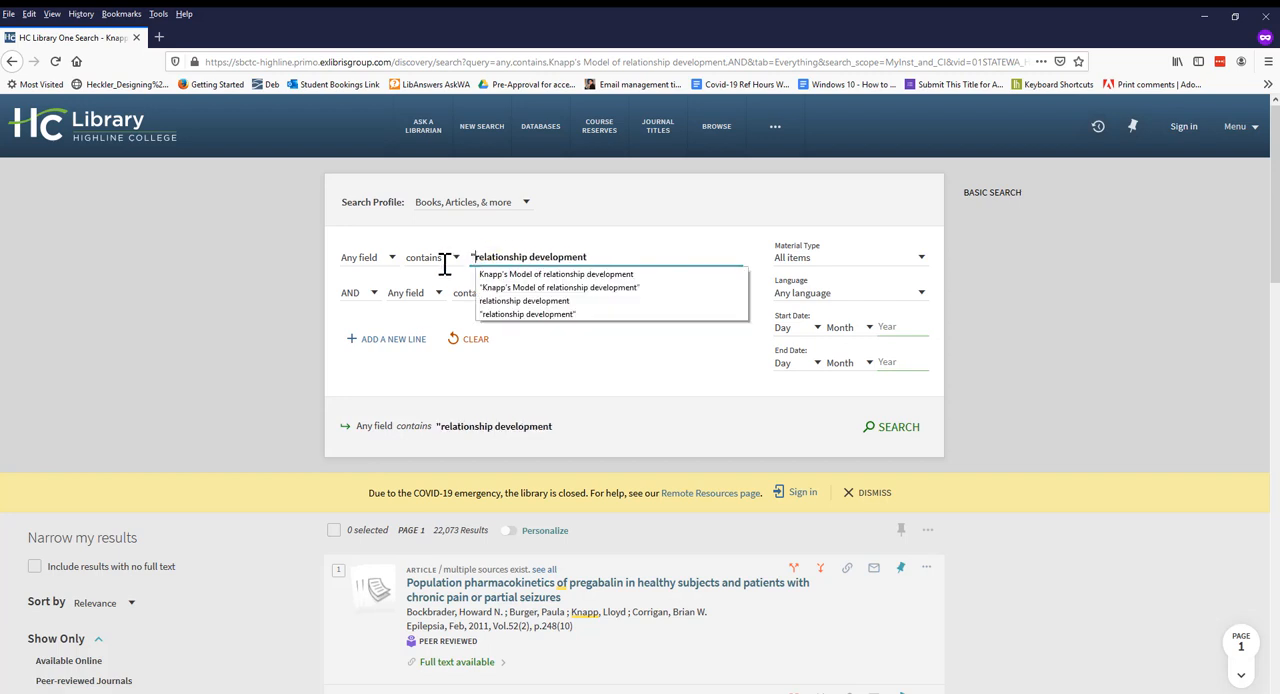
pyautogui.click(528, 314)
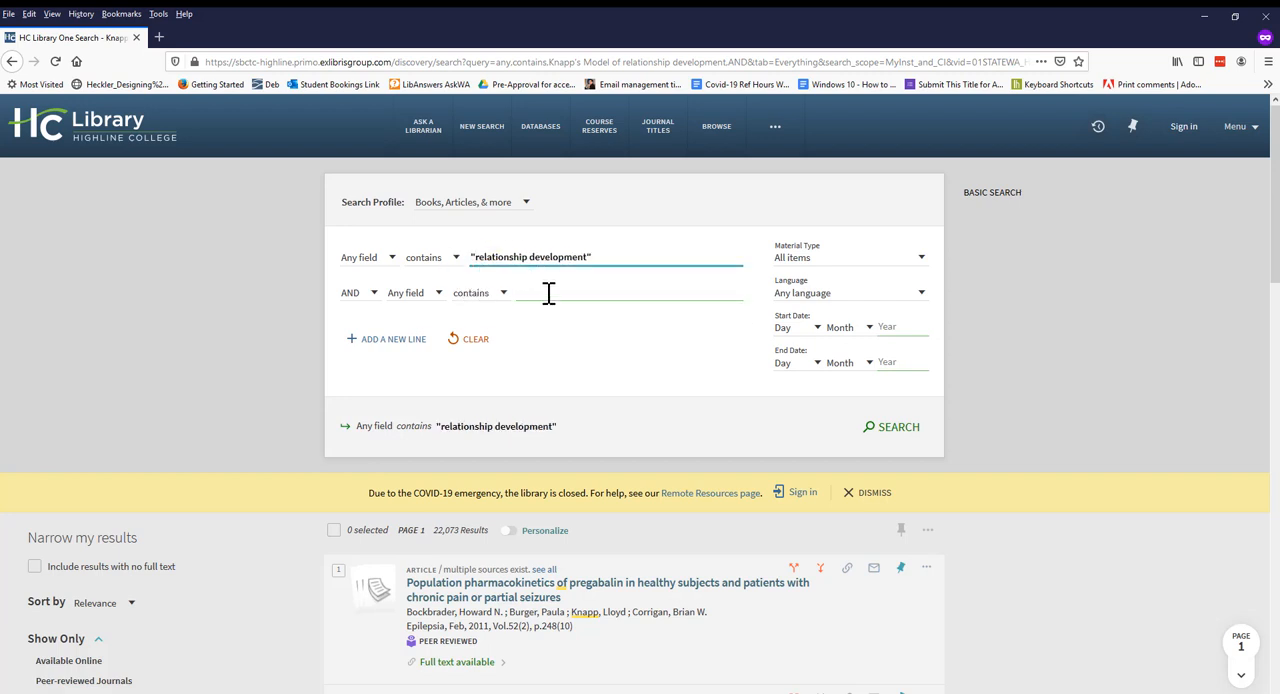
pyautogui.write('stages')
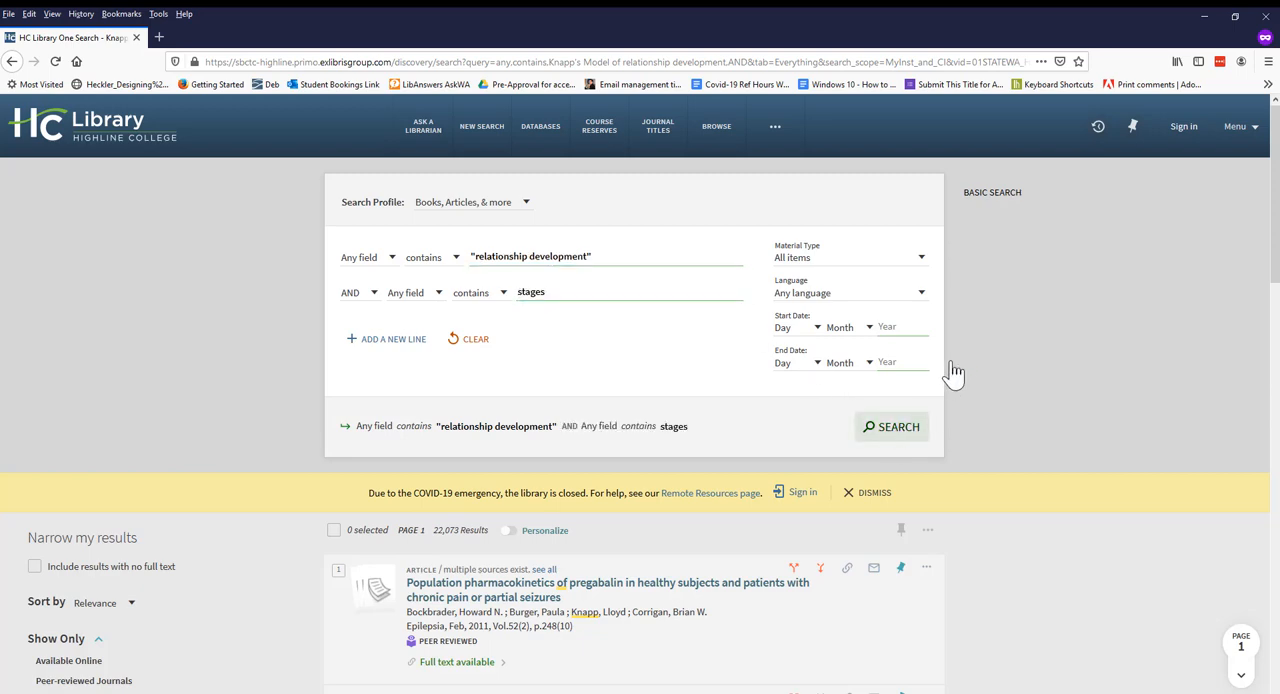
pyautogui.click(892, 426)
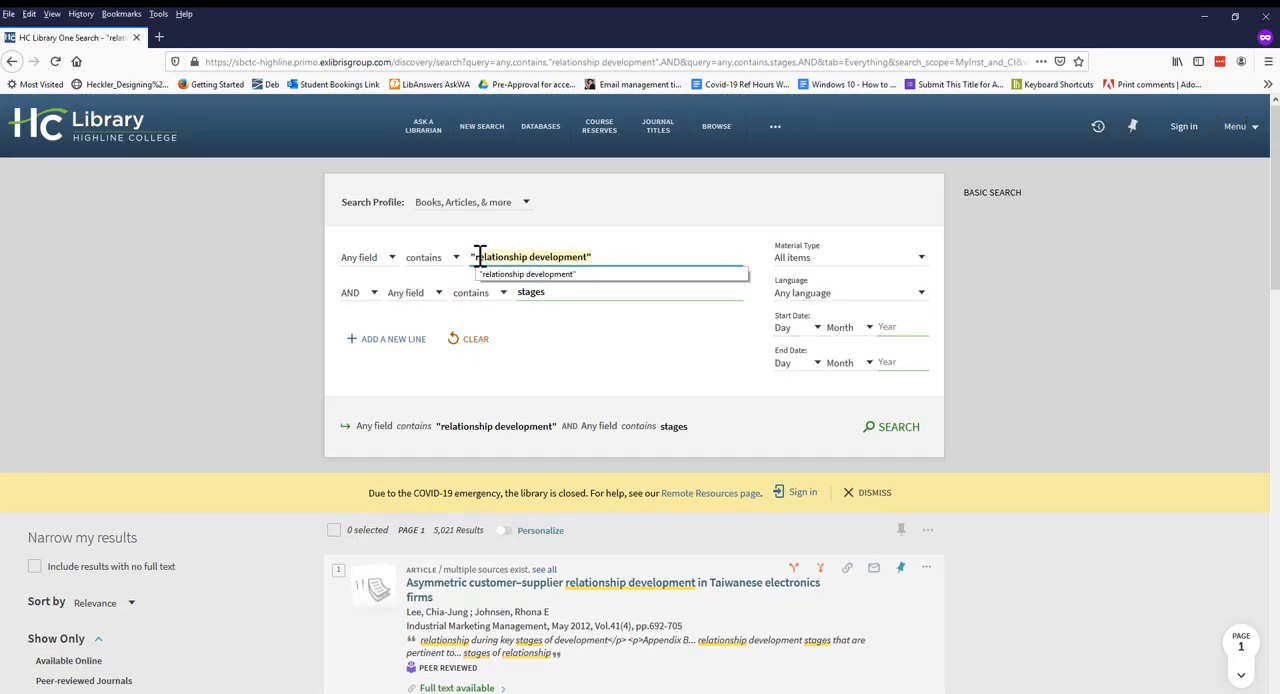
# - Search the suggested phrase "first impressions" combined with dating
pyautogui.write('fir')
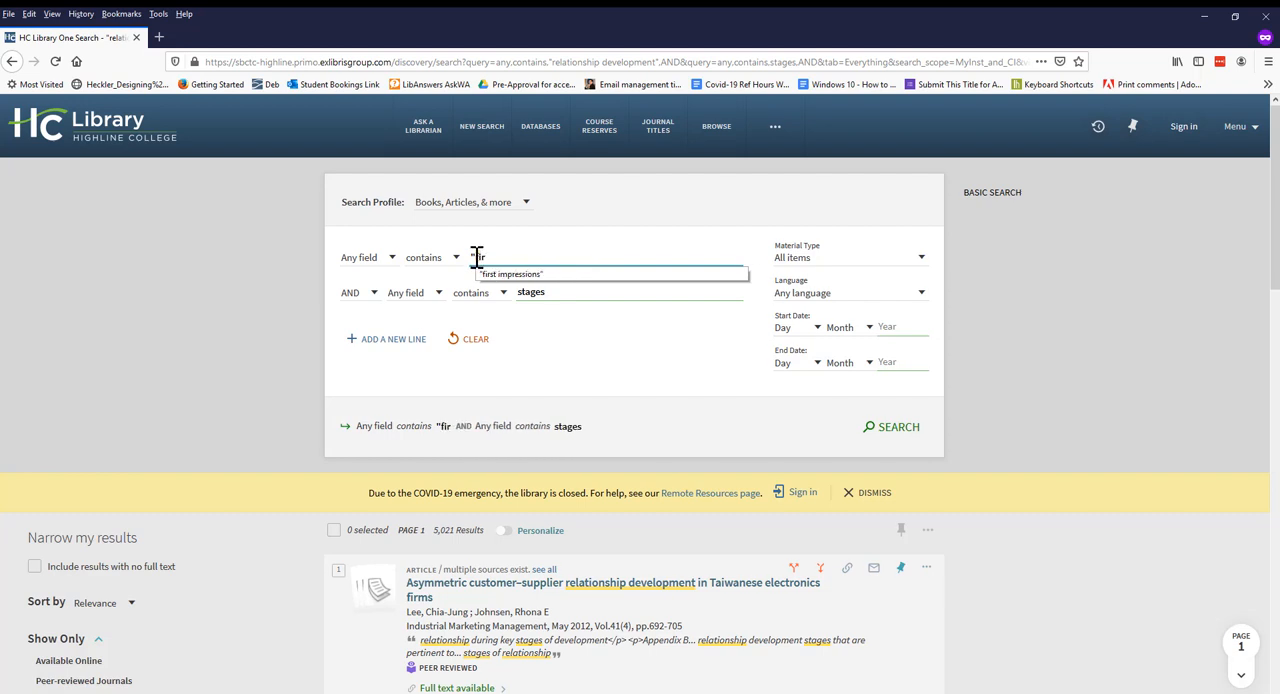
pyautogui.click(510, 272)
pyautogui.write('dating')
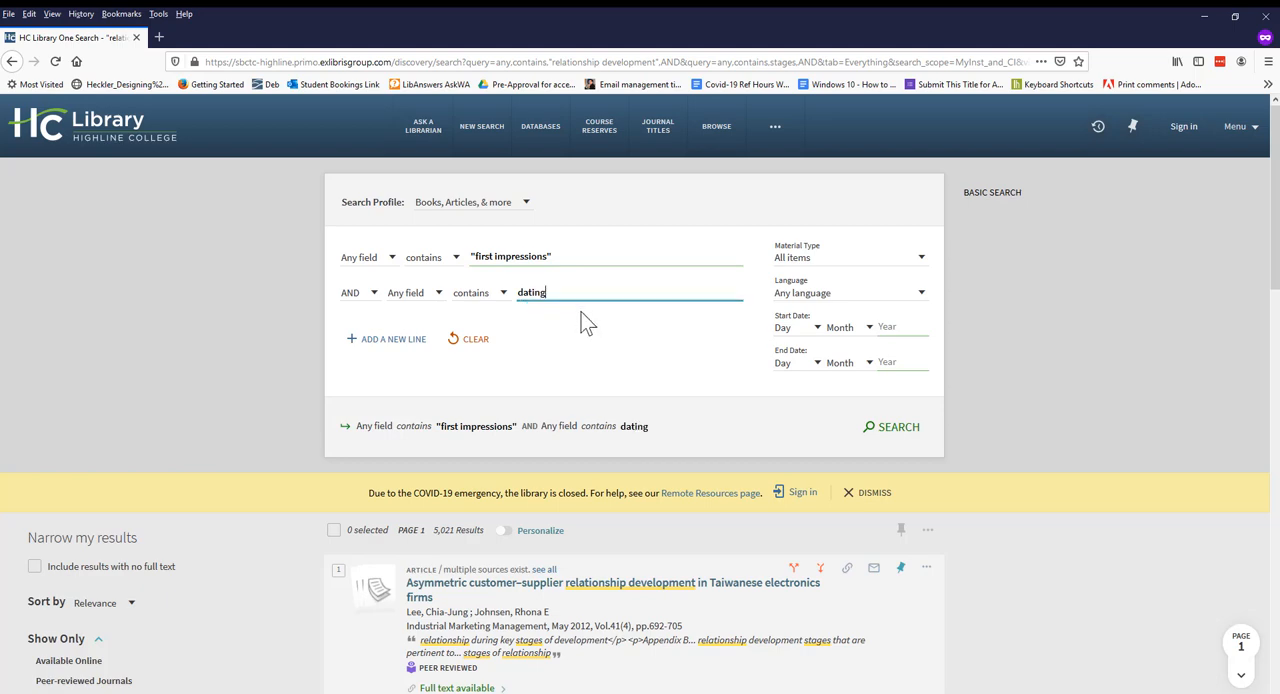
pyautogui.click(898, 428)
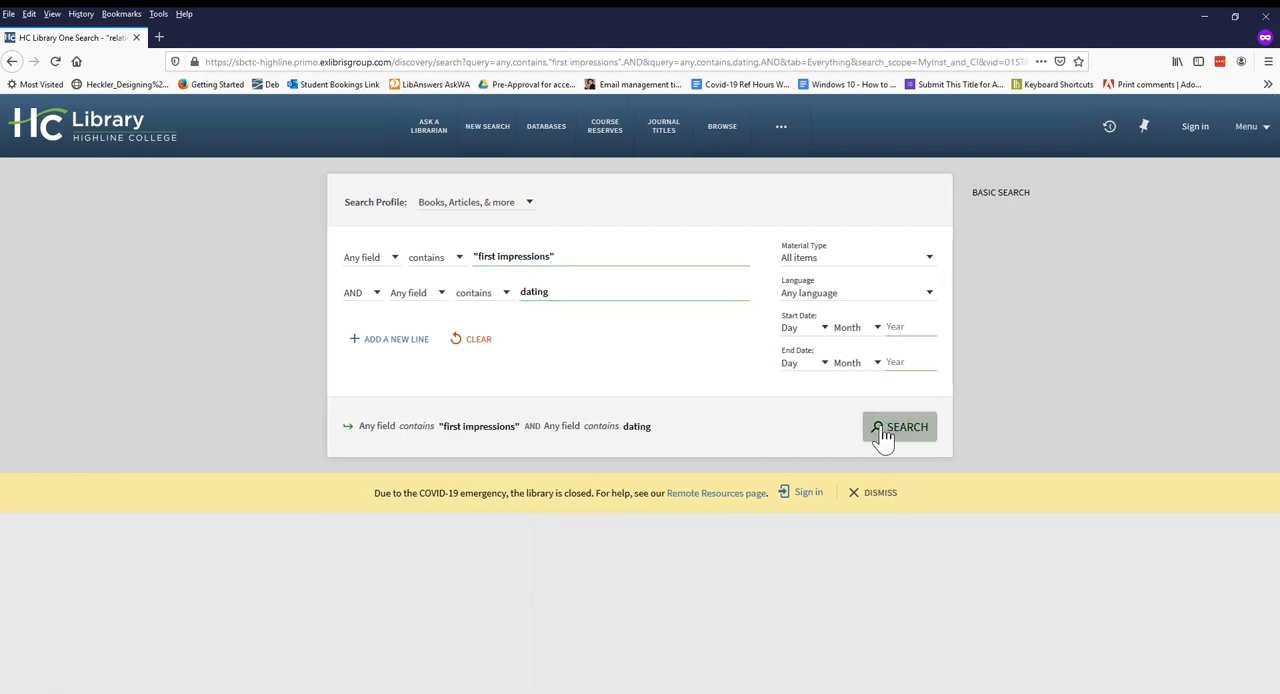
# - Submit the "first impressions" AND dating search, returning about 2,445 results
pyautogui.click(900, 426)
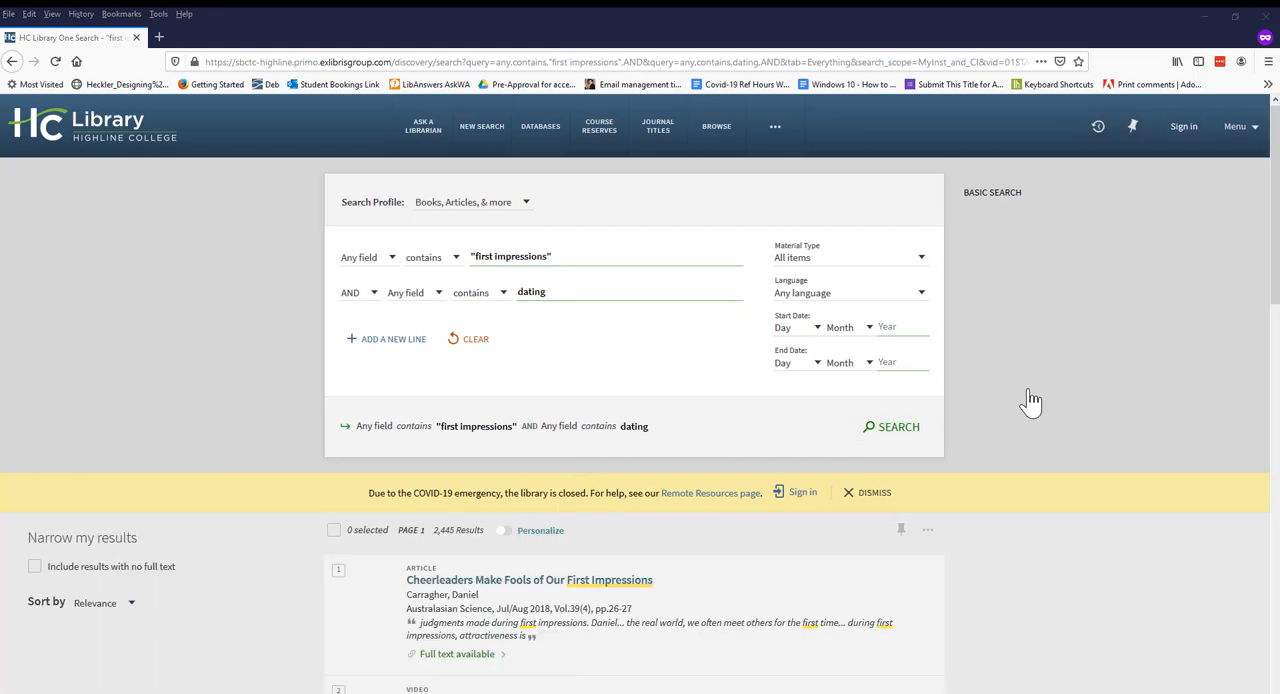
pyautogui.scroll(-3)
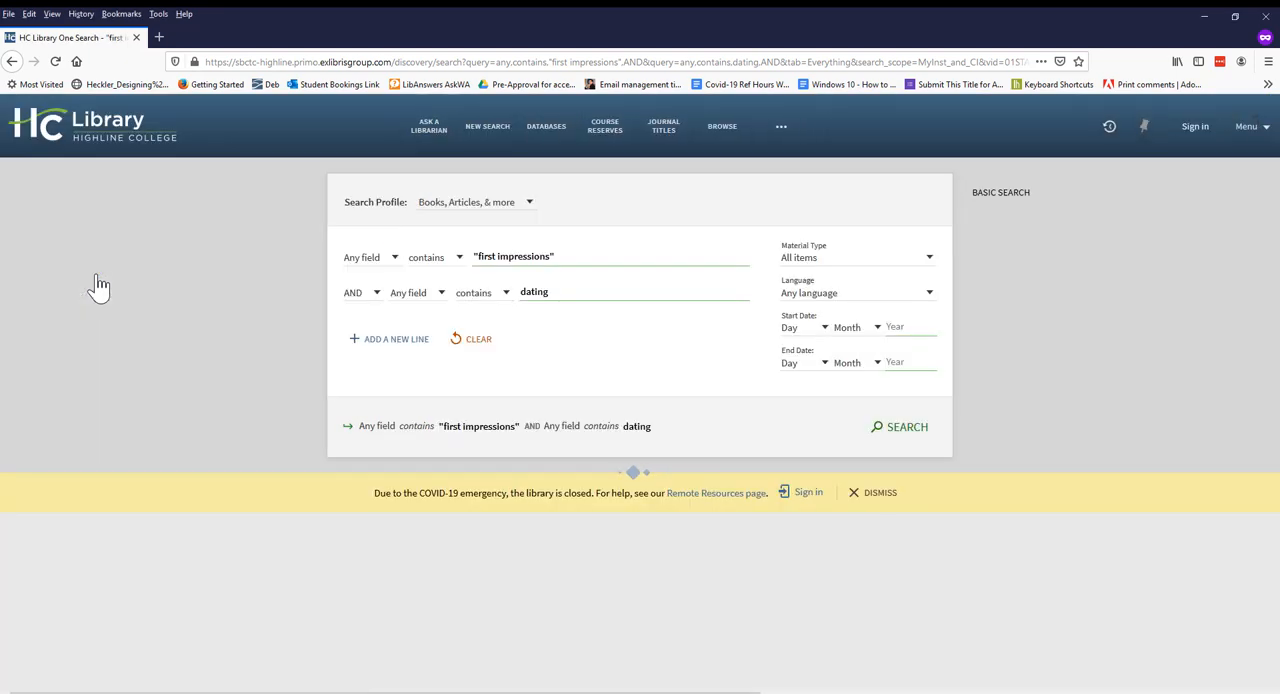
# - Filter the results to peer-reviewed journals, trimming them to 831
pyautogui.click(898, 426)
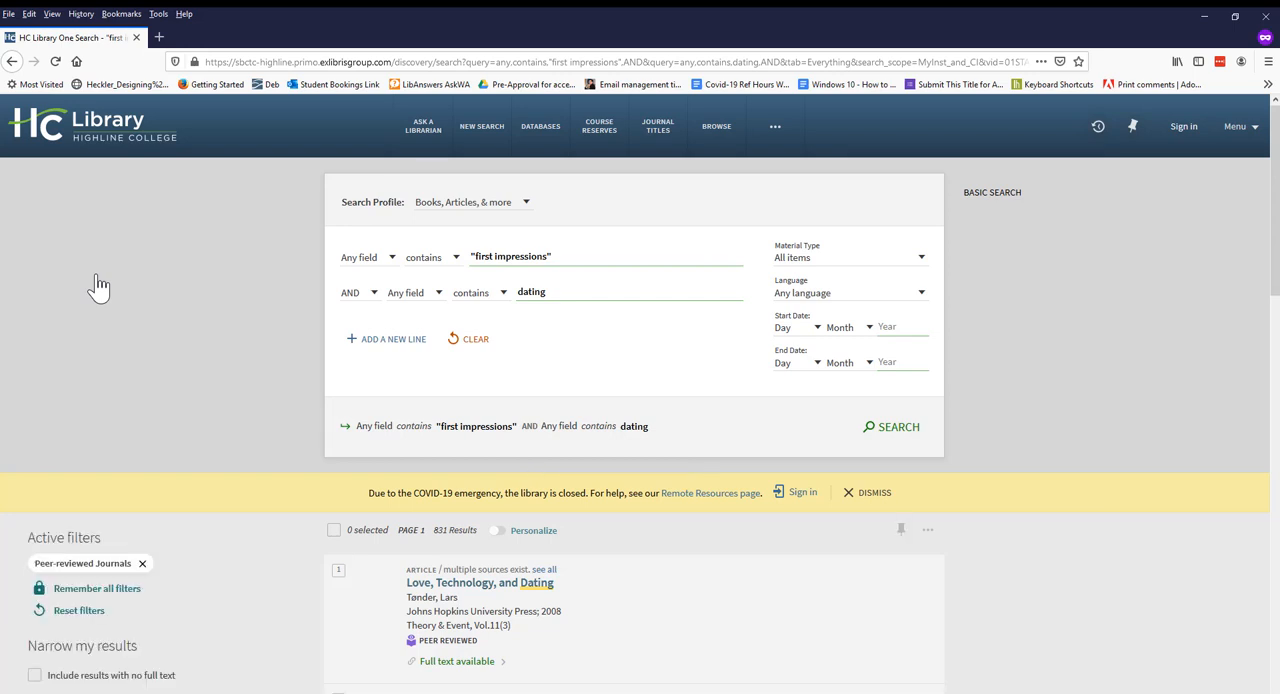
pyautogui.moveTo(948, 270)
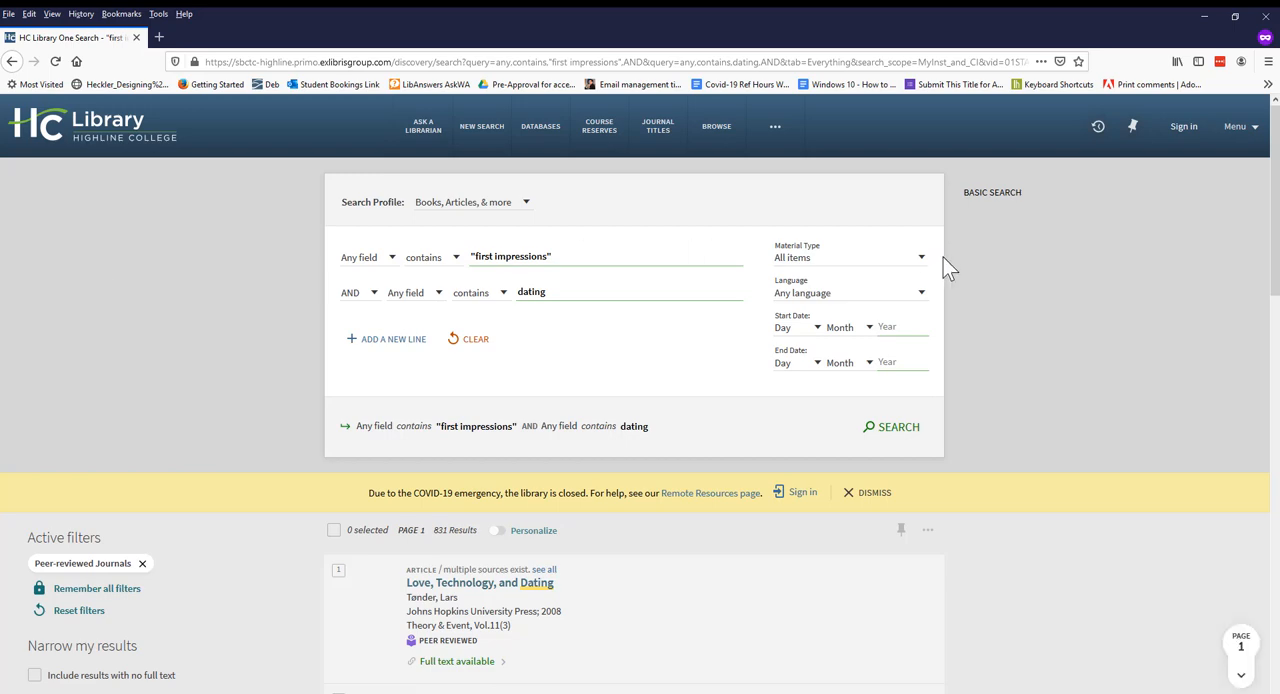
pyautogui.scroll(-3)
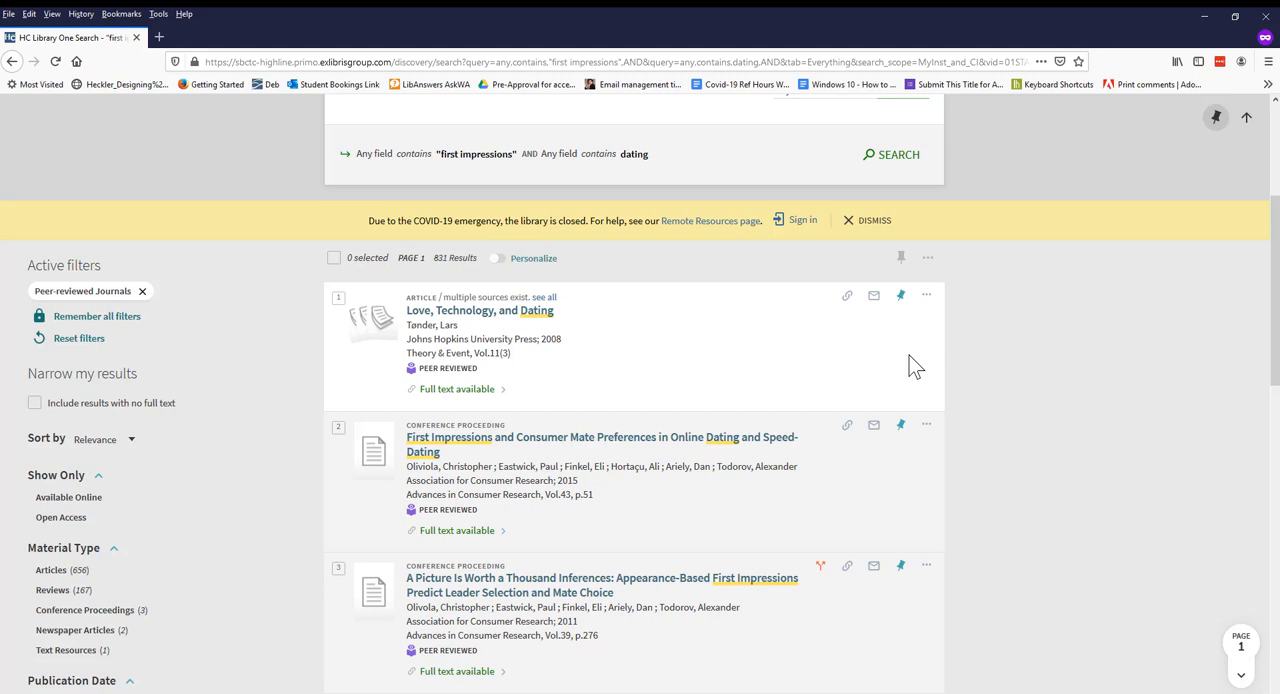
pyautogui.moveTo(694, 340)
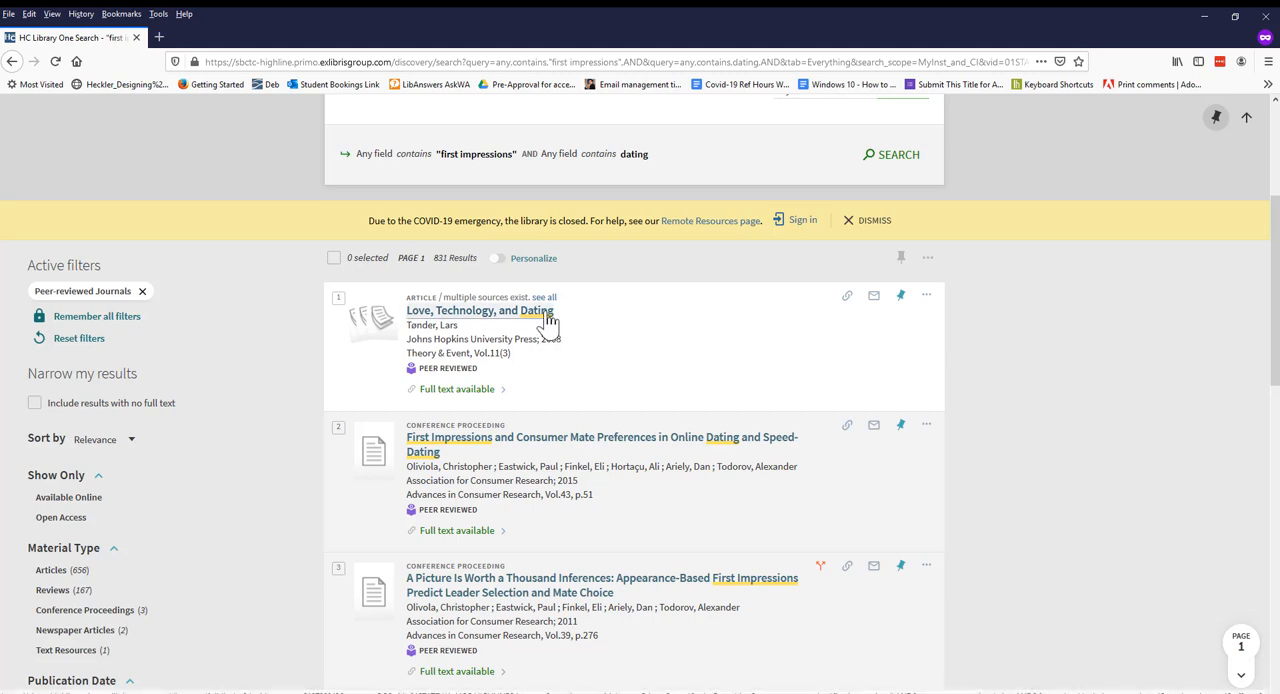
# - Open the full record for Love, Technology, and Dating by Lars Tender
pyautogui.click(480, 310)
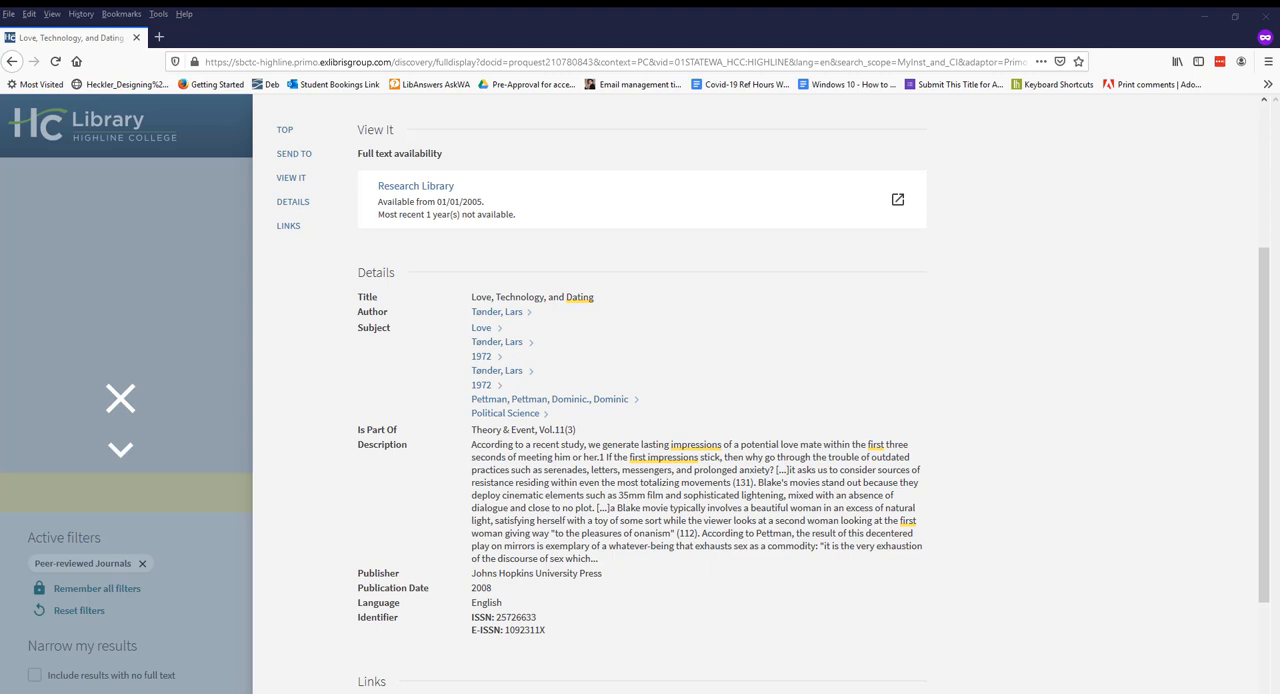
pyautogui.moveTo(250, 236)
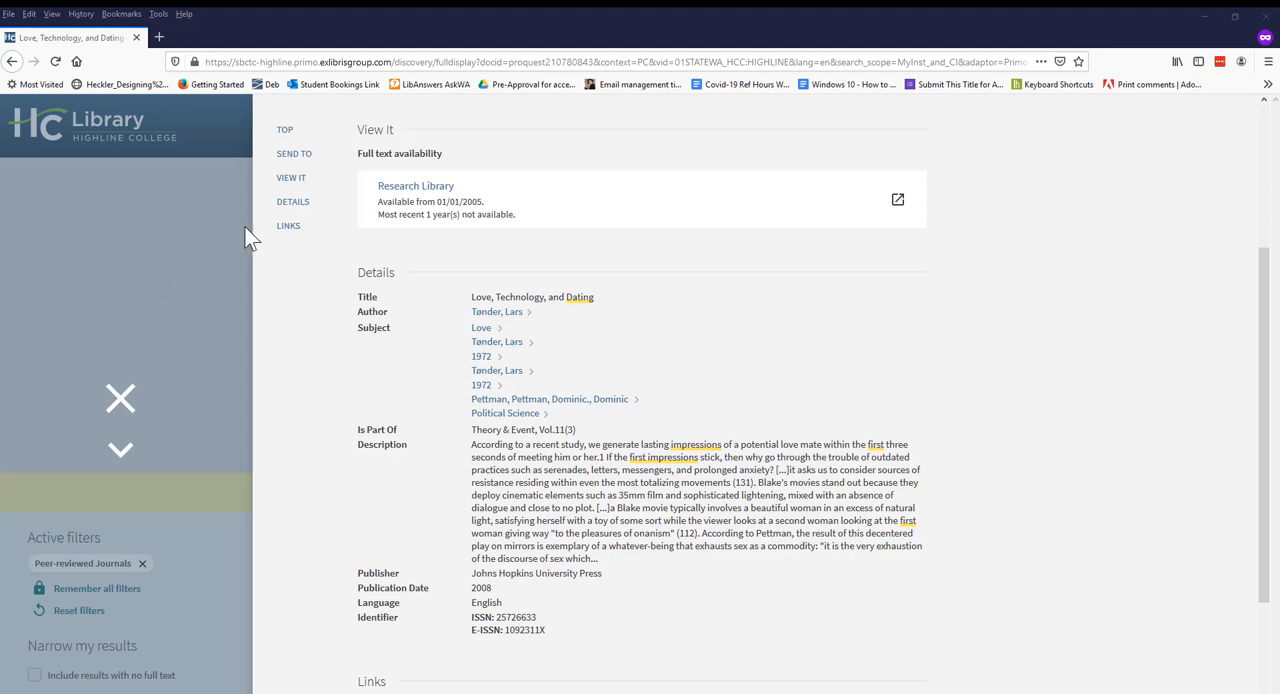
pyautogui.moveTo(416, 184)
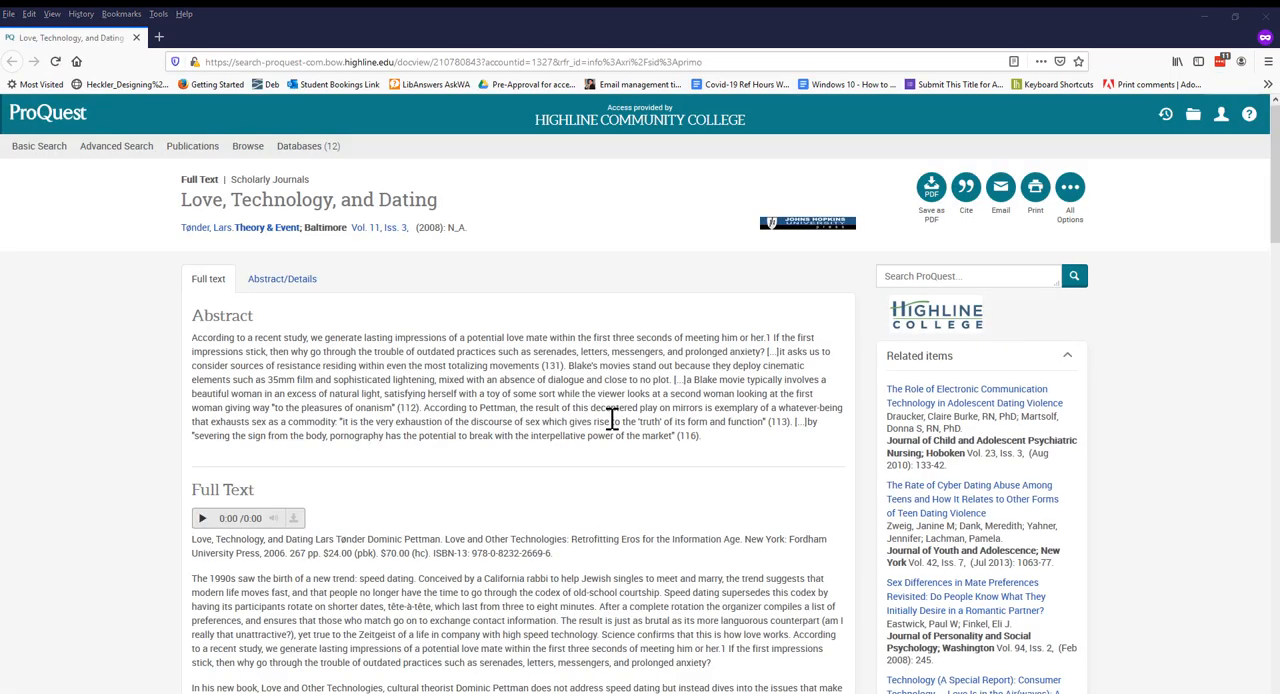
pyautogui.moveTo(912, 236)
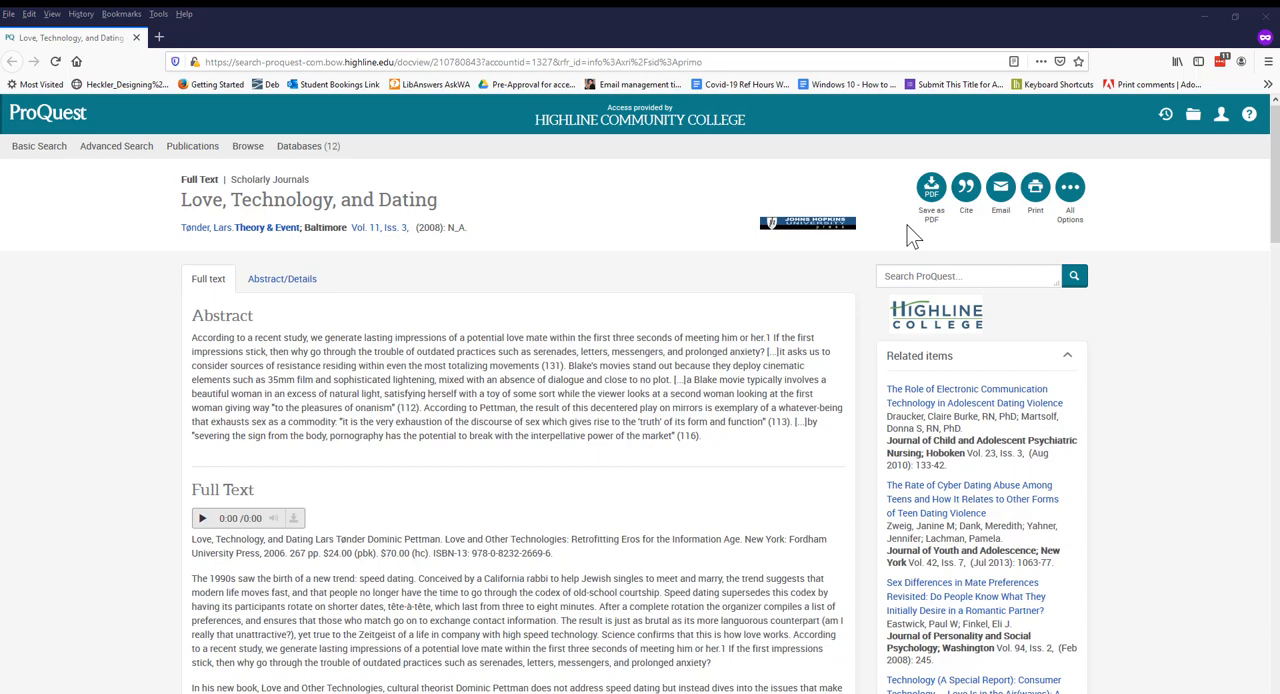
pyautogui.moveTo(964, 188)
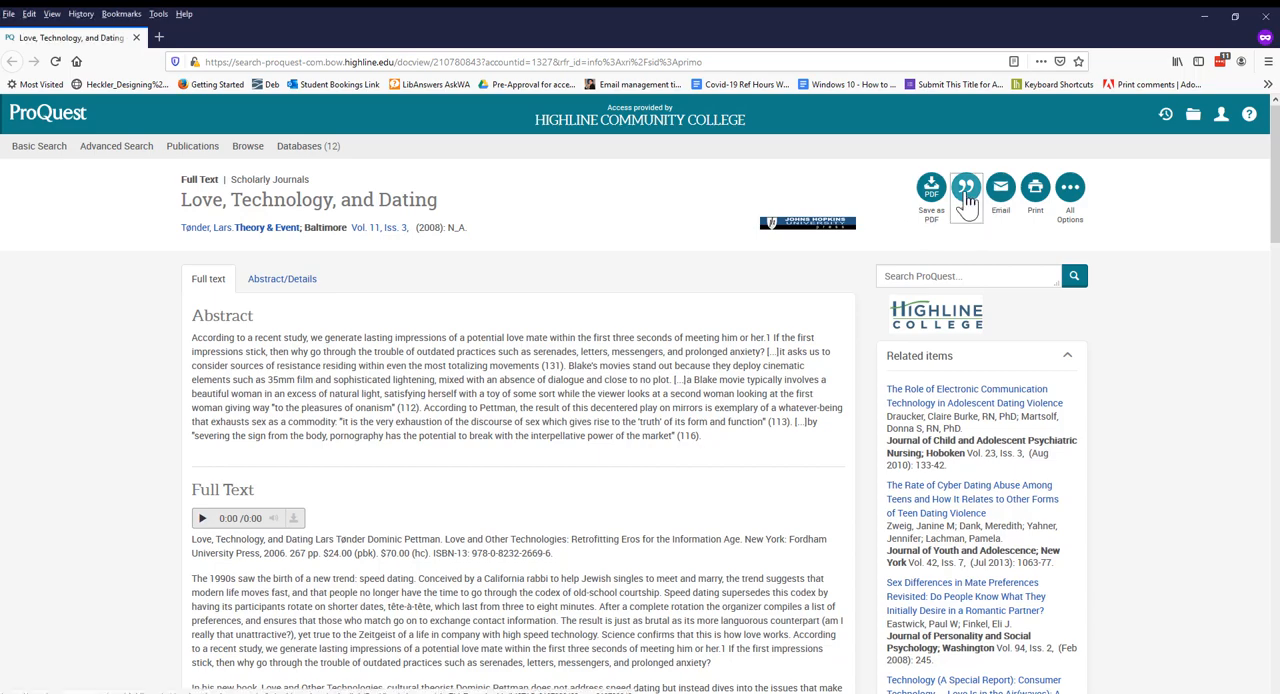
# - Generate the MLA 8th Edition citation for the article and select the whole citation
pyautogui.click(964, 188)
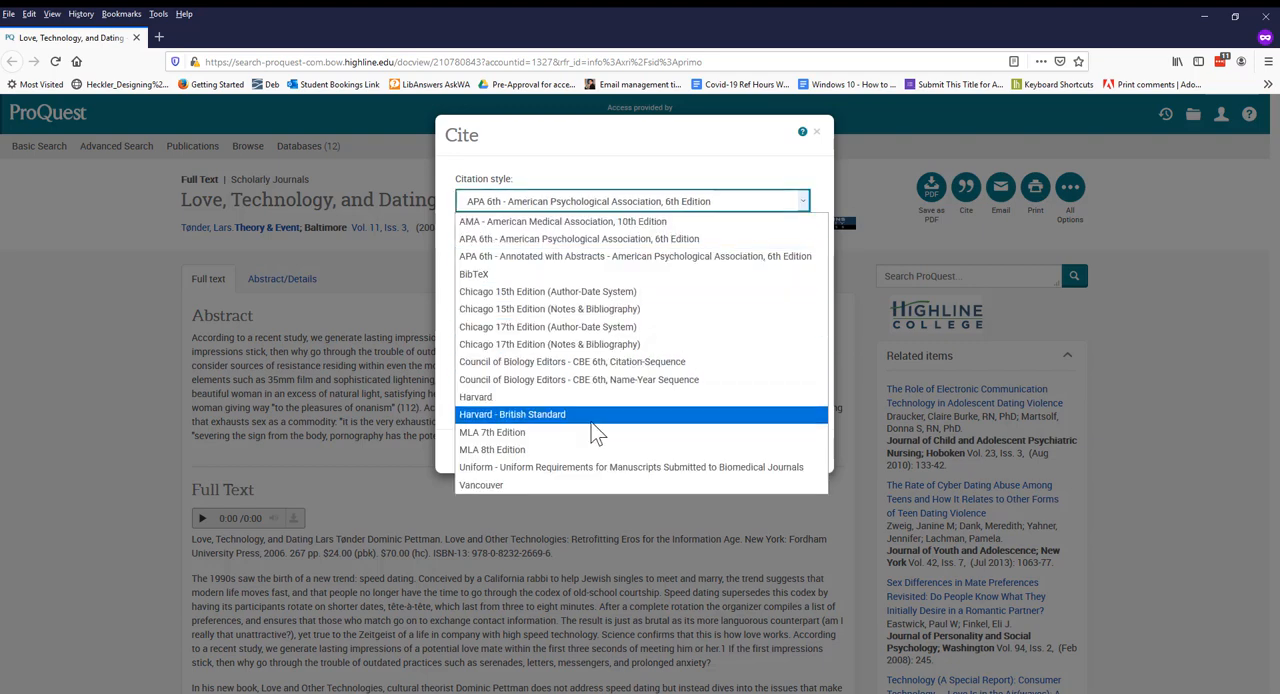
pyautogui.click(492, 448)
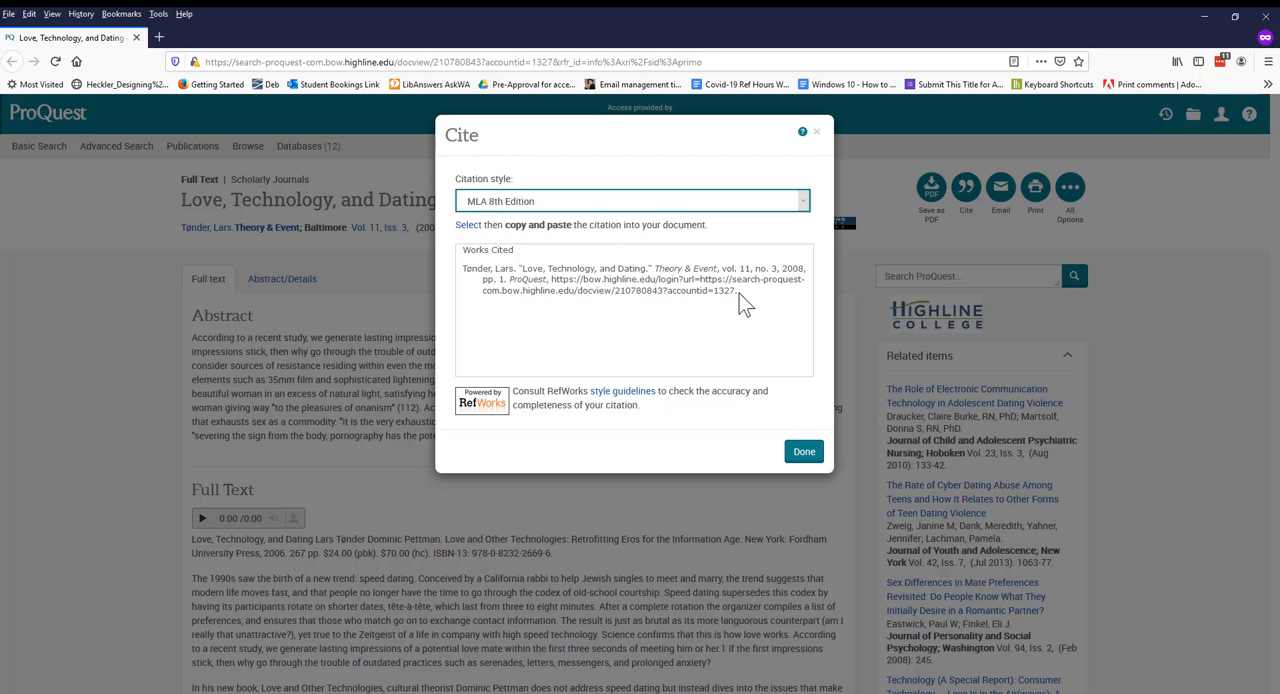
pyautogui.tripleClick(640, 280)
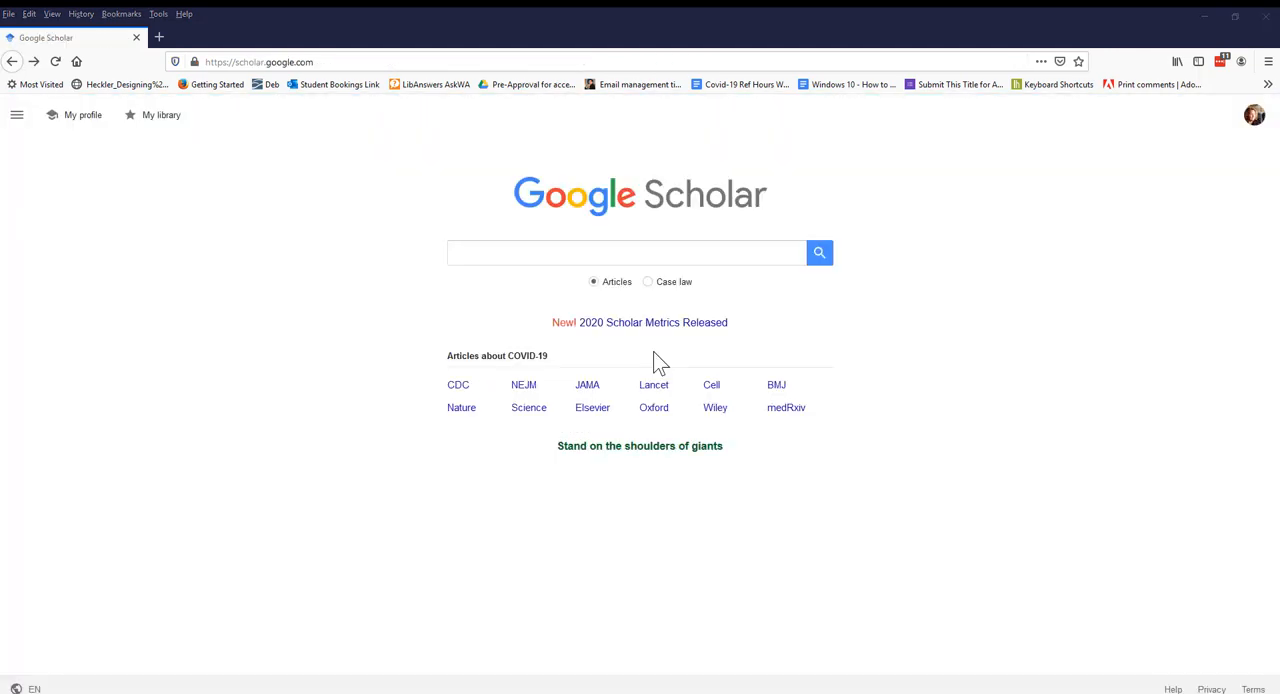
# - Search Google Scholar for first impressions in dating, about 334,000 results
pyautogui.click(604, 252)
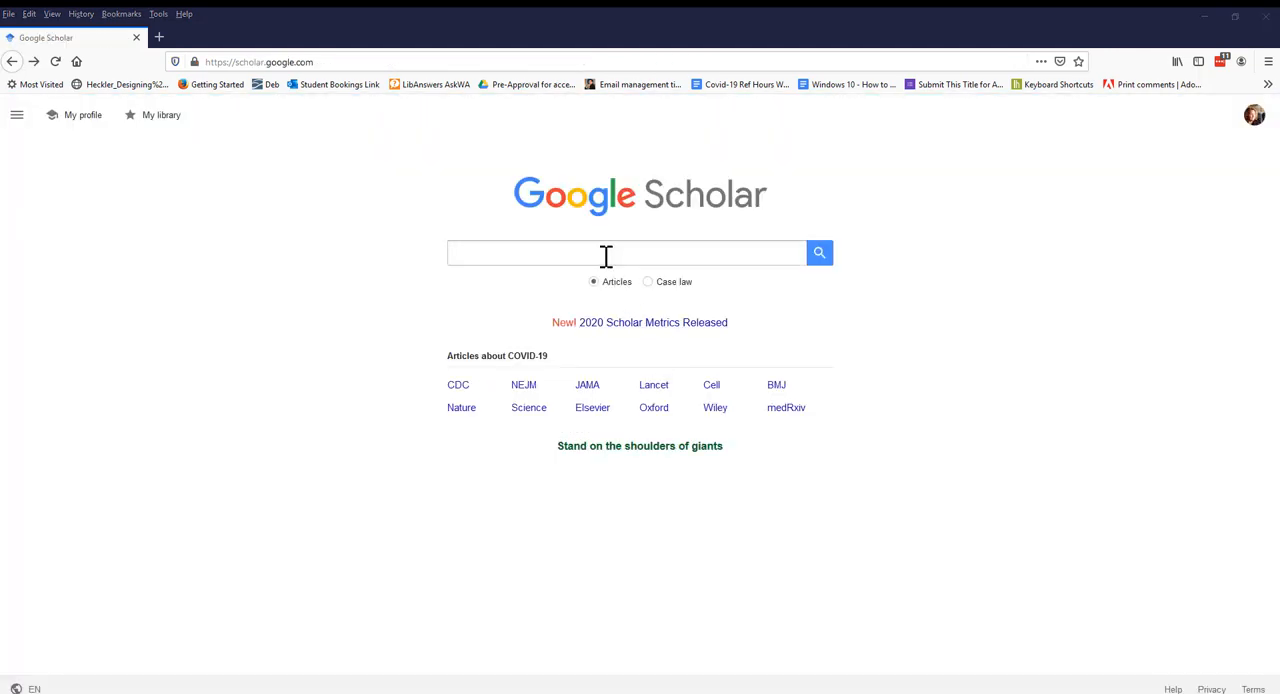
pyautogui.write('f')
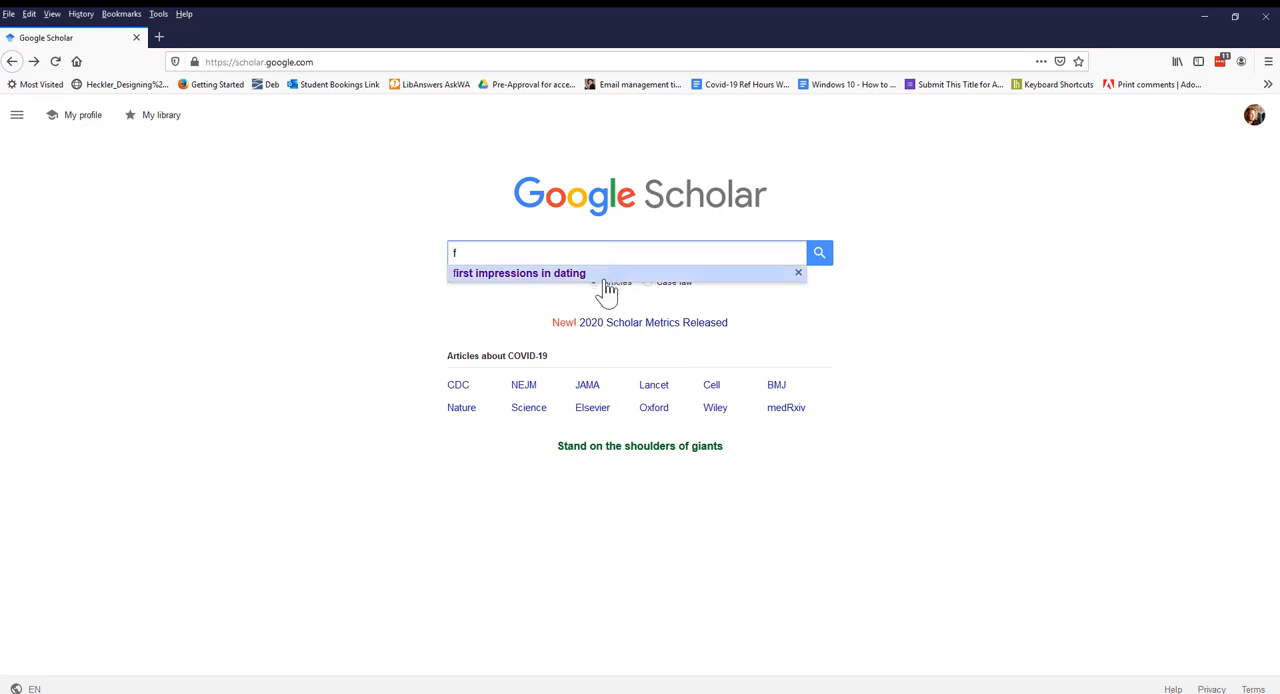
pyautogui.click(520, 272)
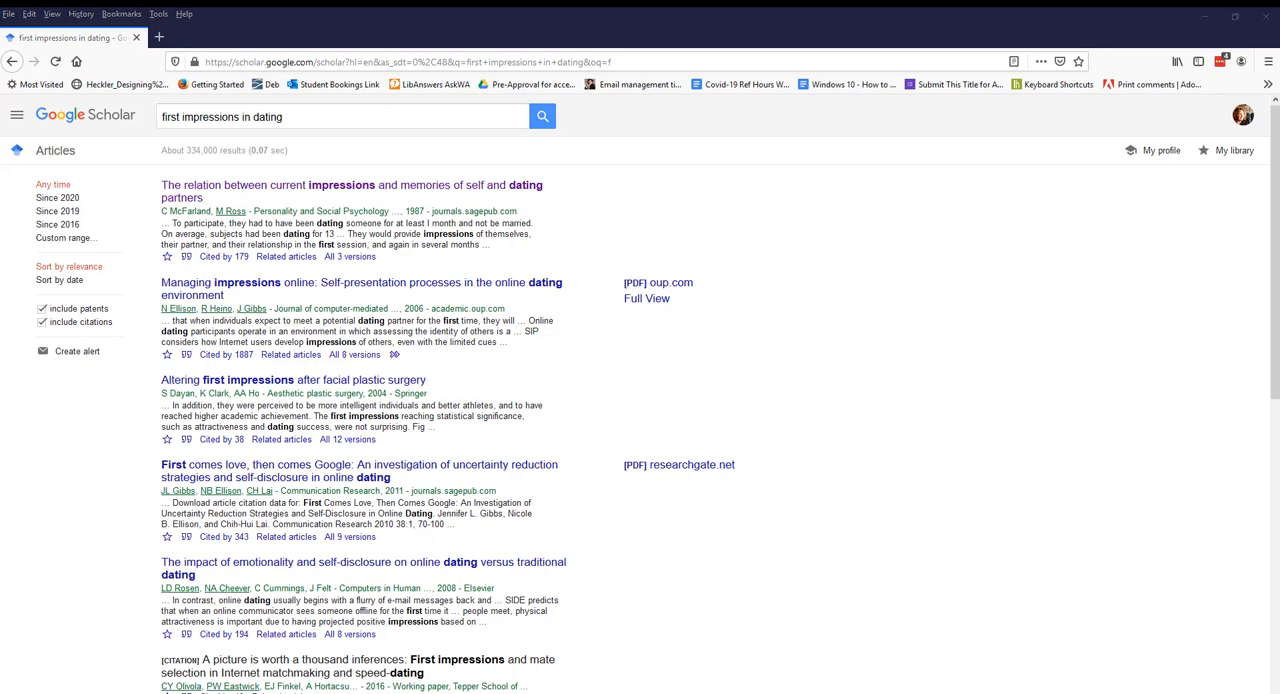
pyautogui.moveTo(646, 300)
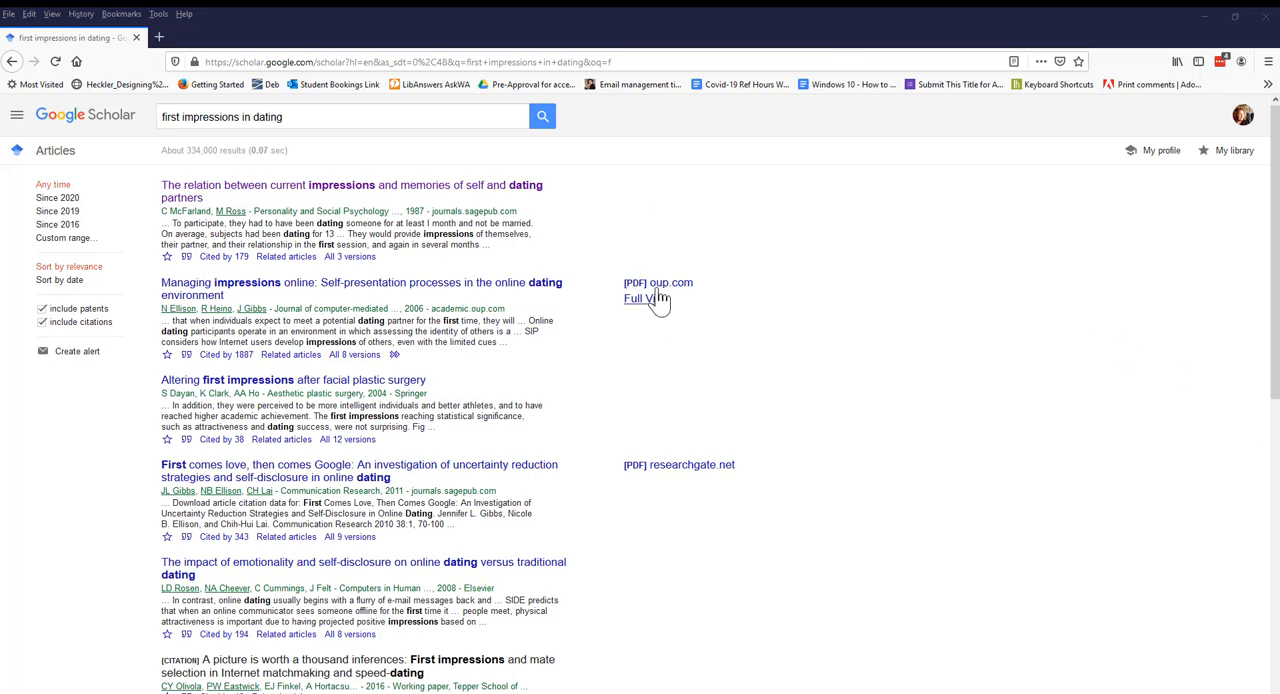
pyautogui.moveTo(624, 238)
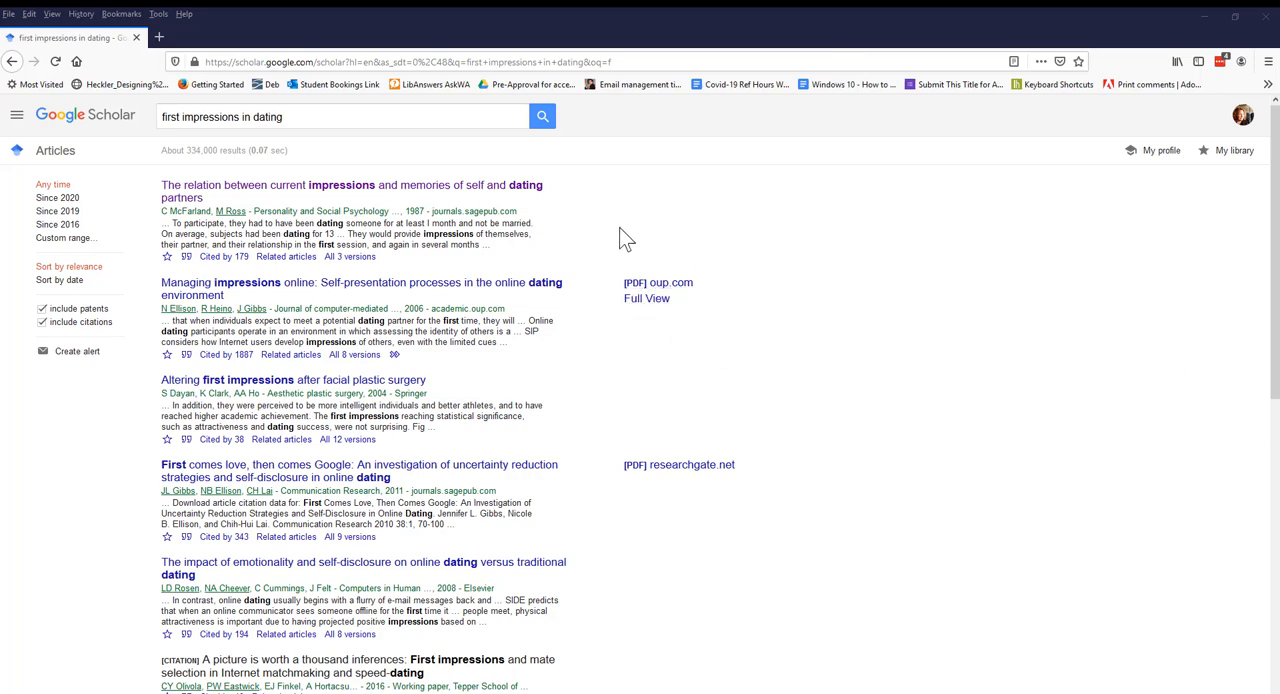
pyautogui.moveTo(676, 352)
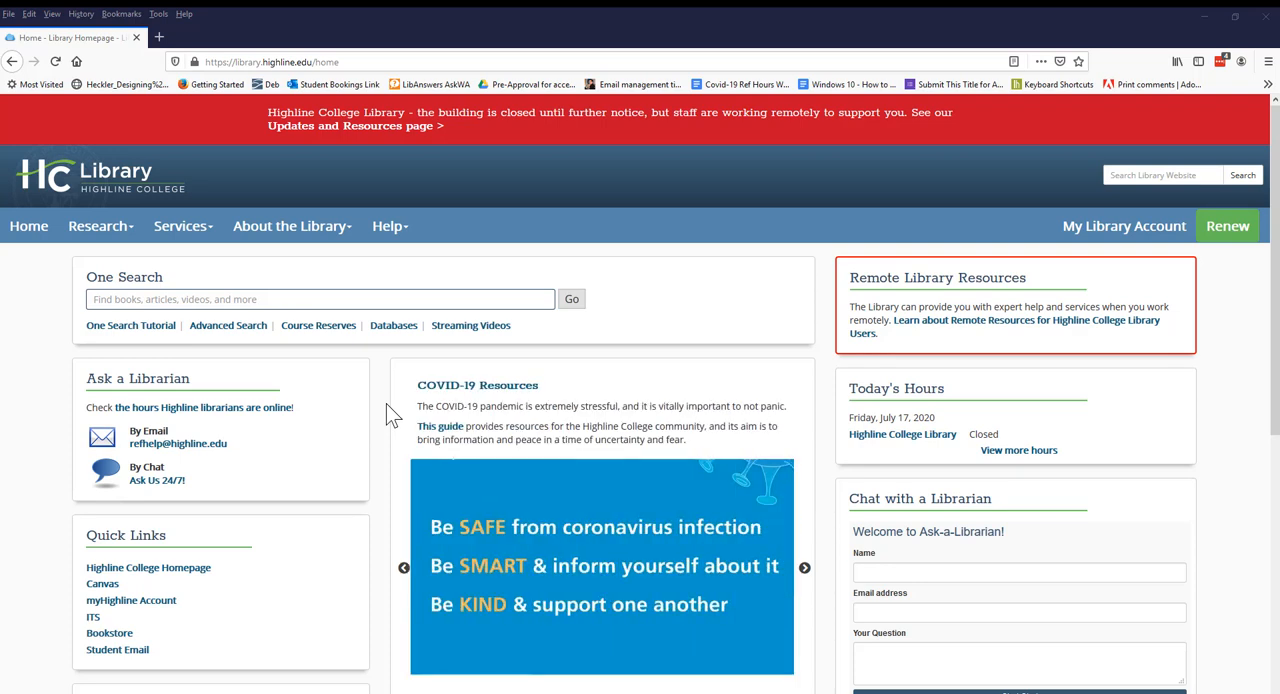
pyautogui.moveTo(224, 270)
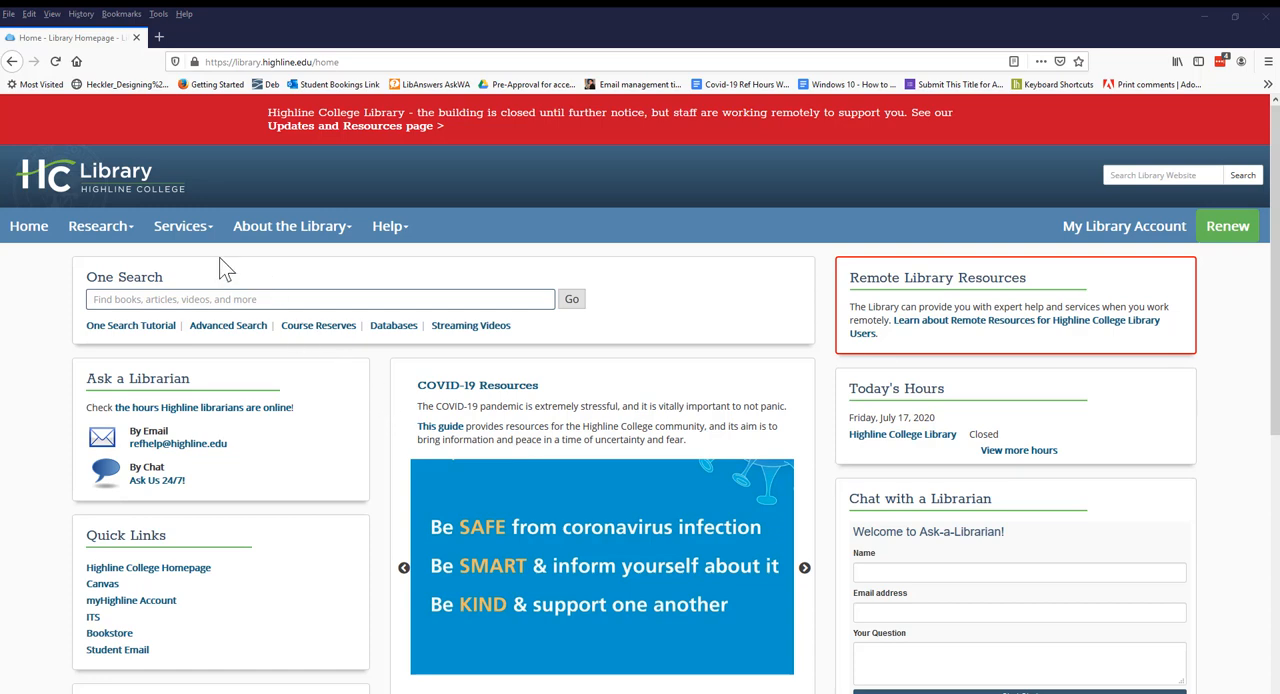
# - Go to library.highline.edu and advance the homepage carousel to the CINAHL Complete resource
pyautogui.click(184, 226)
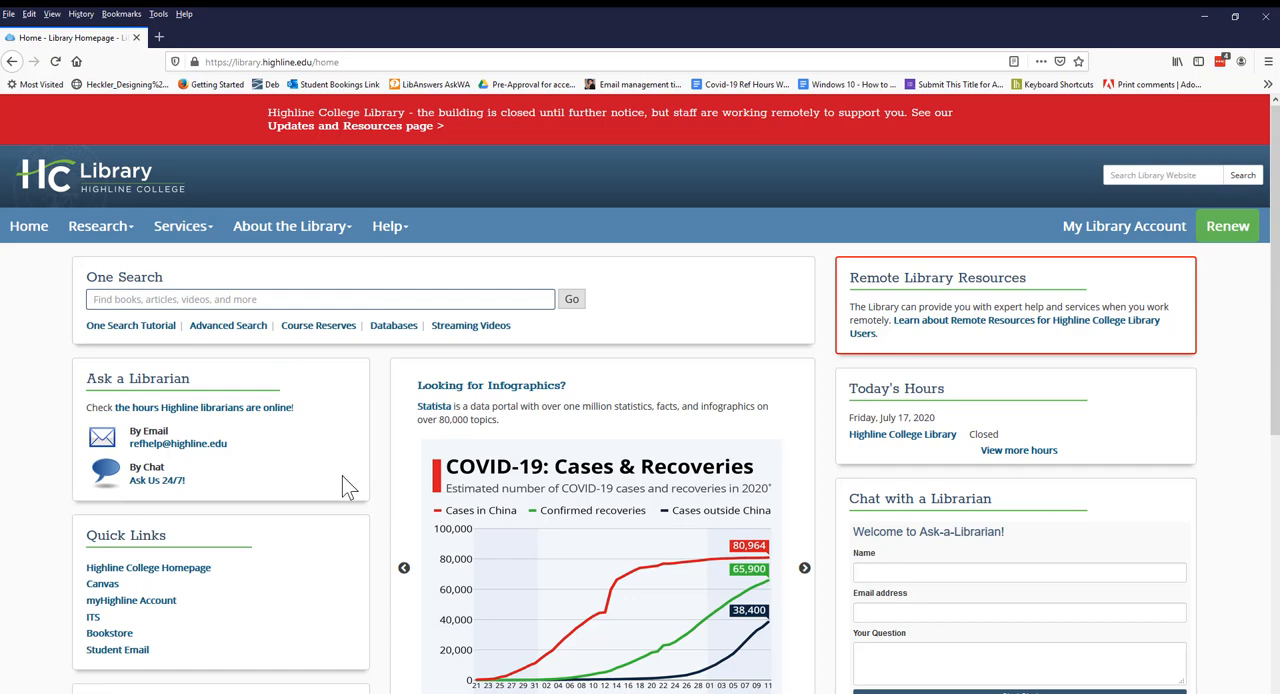
pyautogui.click(804, 568)
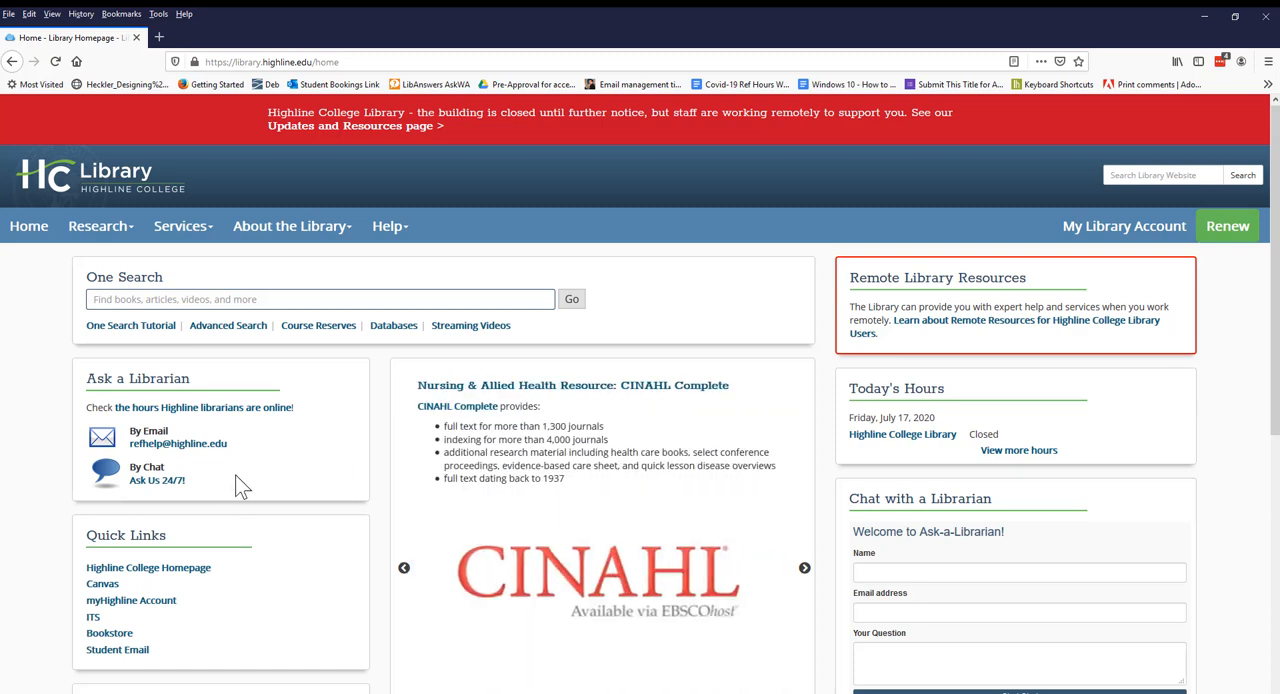
pyautogui.moveTo(254, 460)
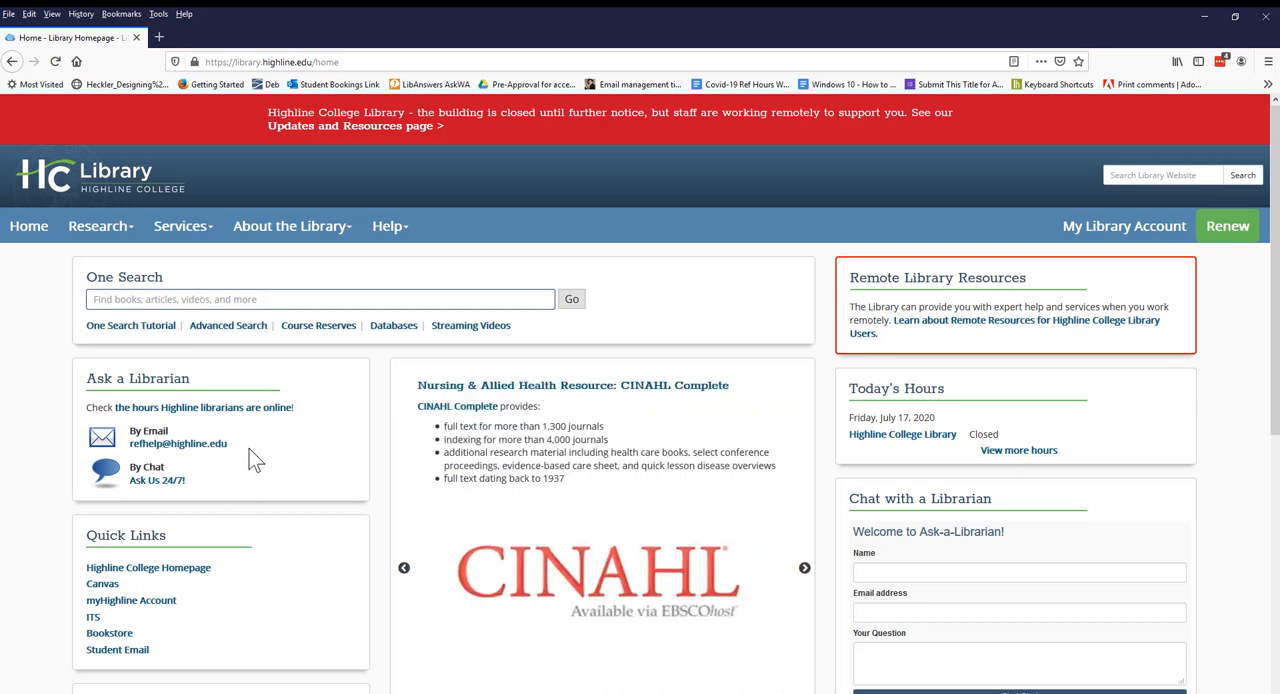